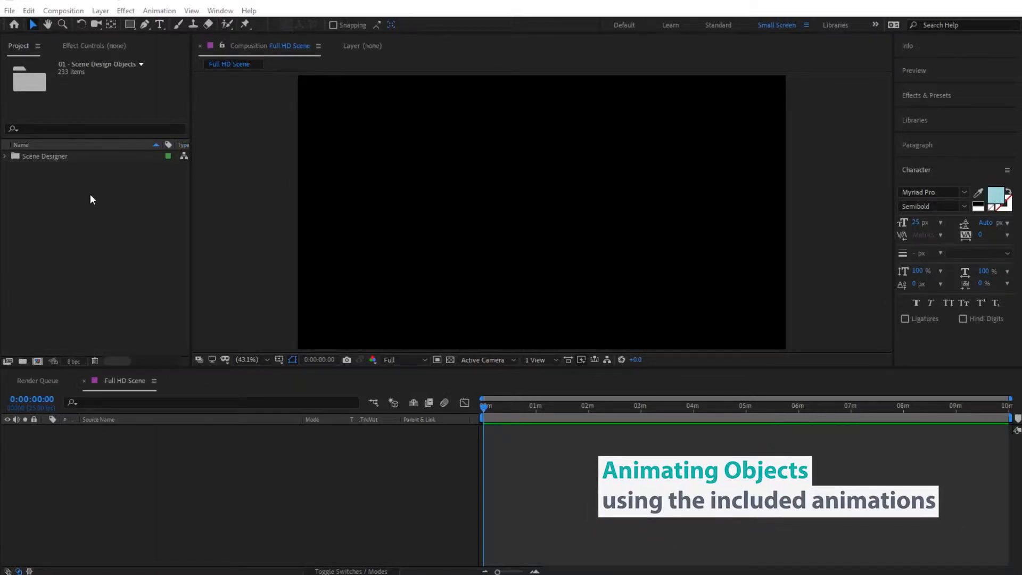
# - Expand Scene Designer > 01 - Scene Design Objects > Lounge Area and select the chair sofa item
pyautogui.click(4, 155)
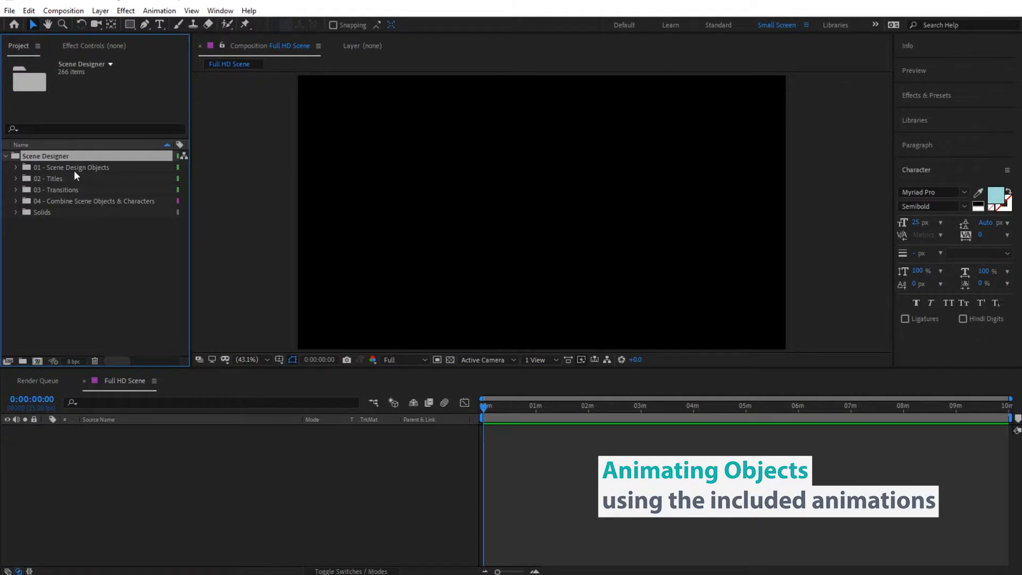
pyautogui.moveTo(35, 267)
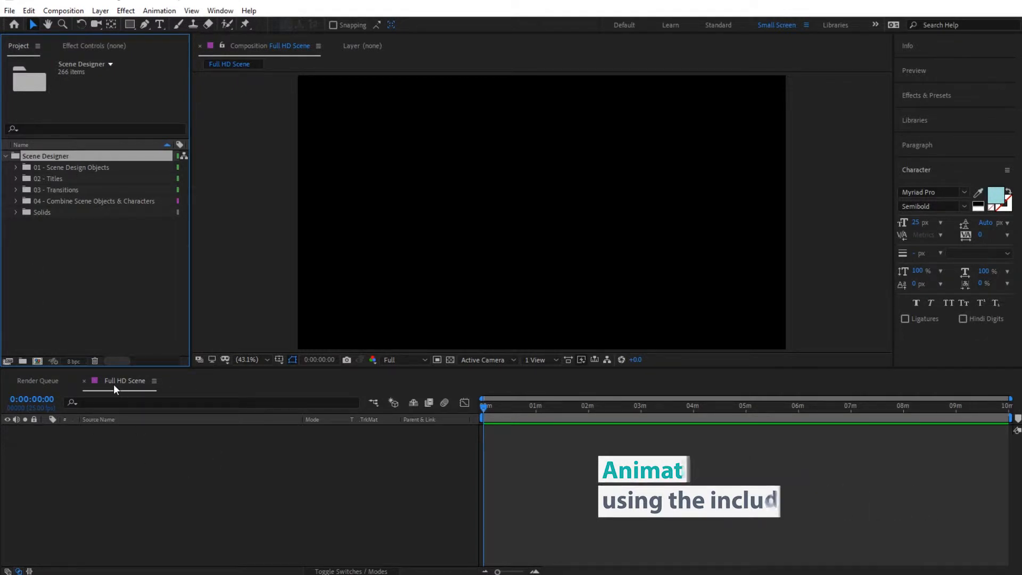
pyautogui.click(16, 168)
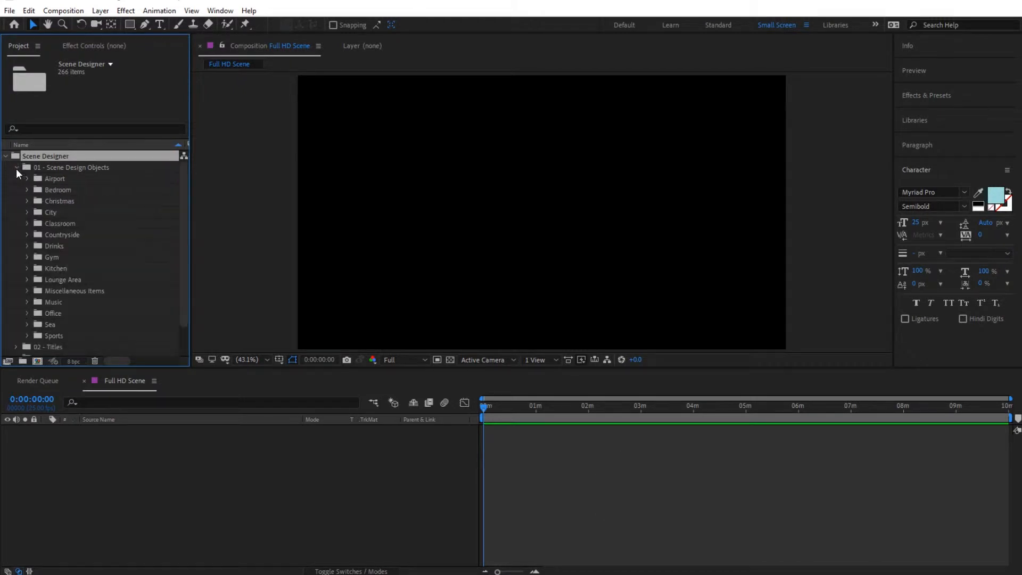
pyautogui.scroll(-3)
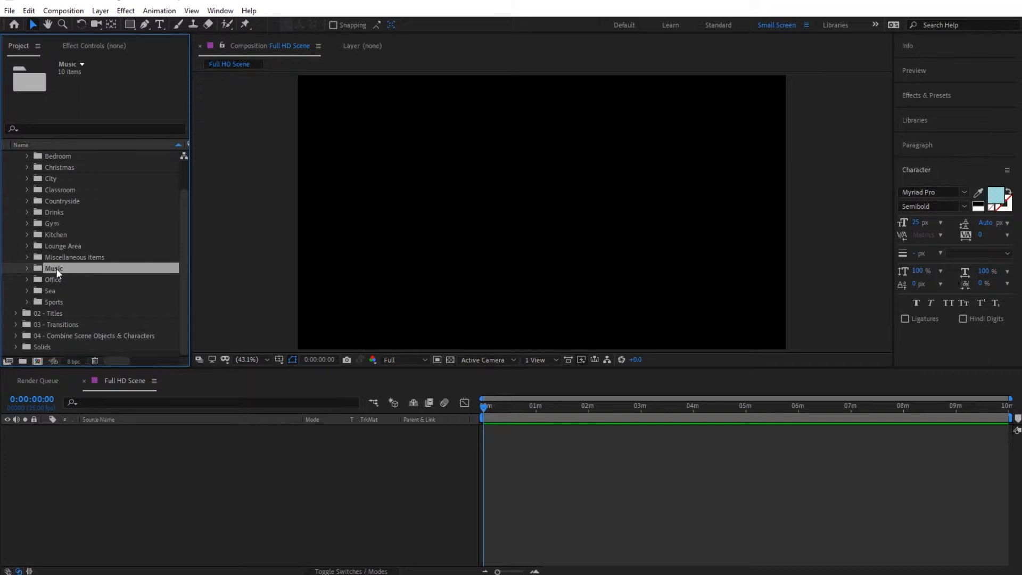
pyautogui.click(27, 246)
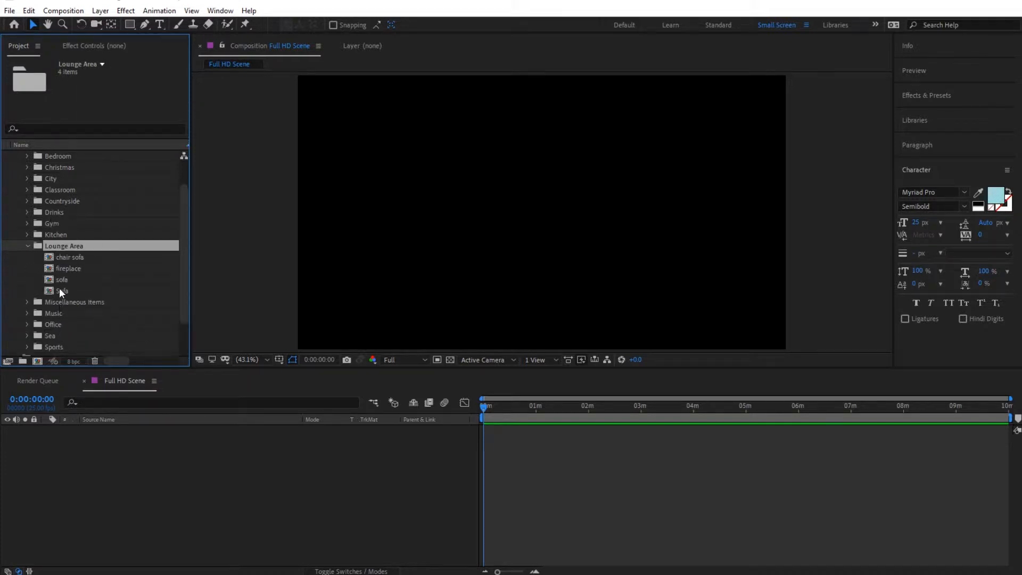
pyautogui.click(69, 256)
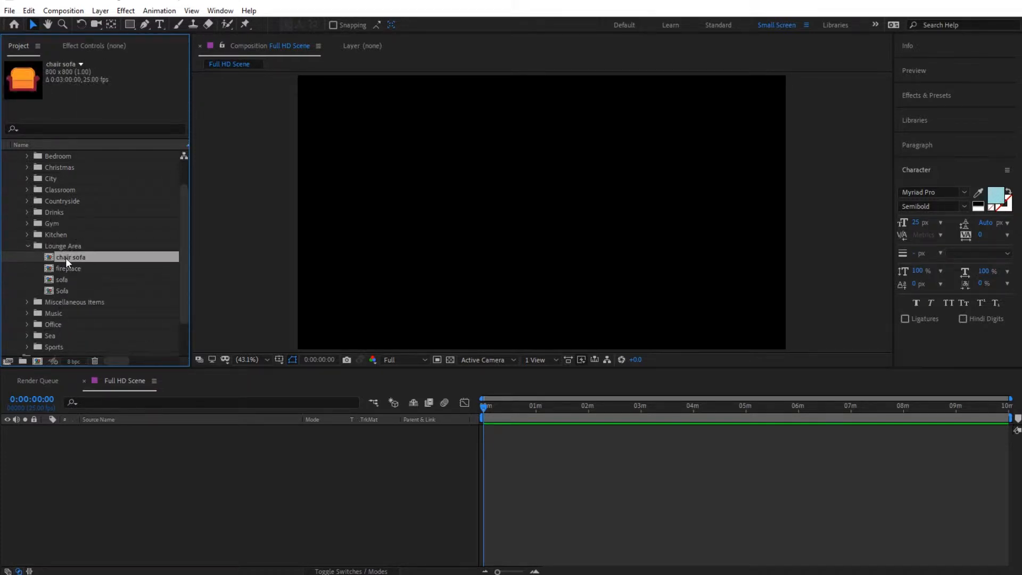
# - Add chair sofa to the Full HD Scene, scaled down just below centre, then collapse the project folders
pyautogui.doubleClick(71, 257)
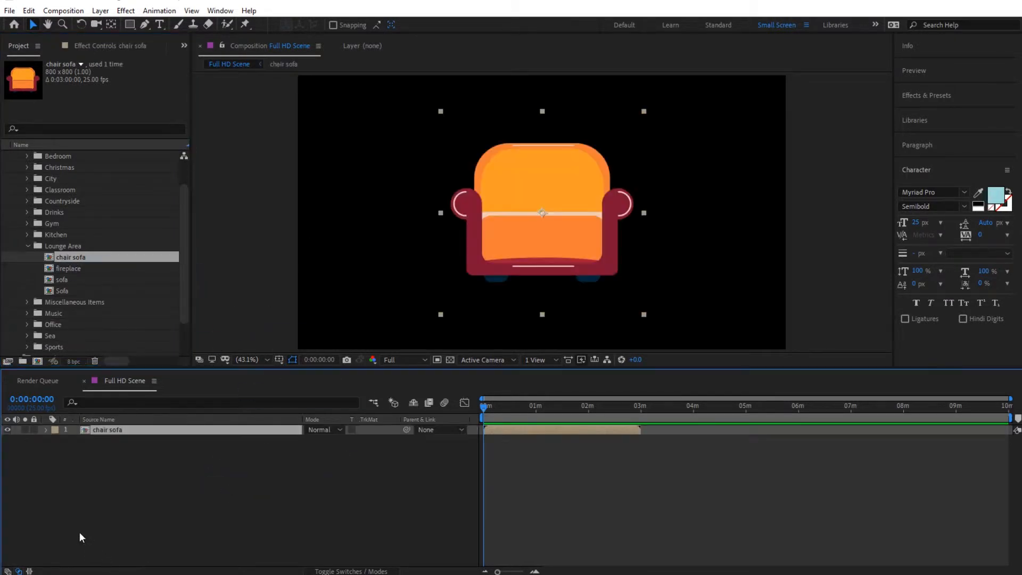
pyautogui.click(246, 359)
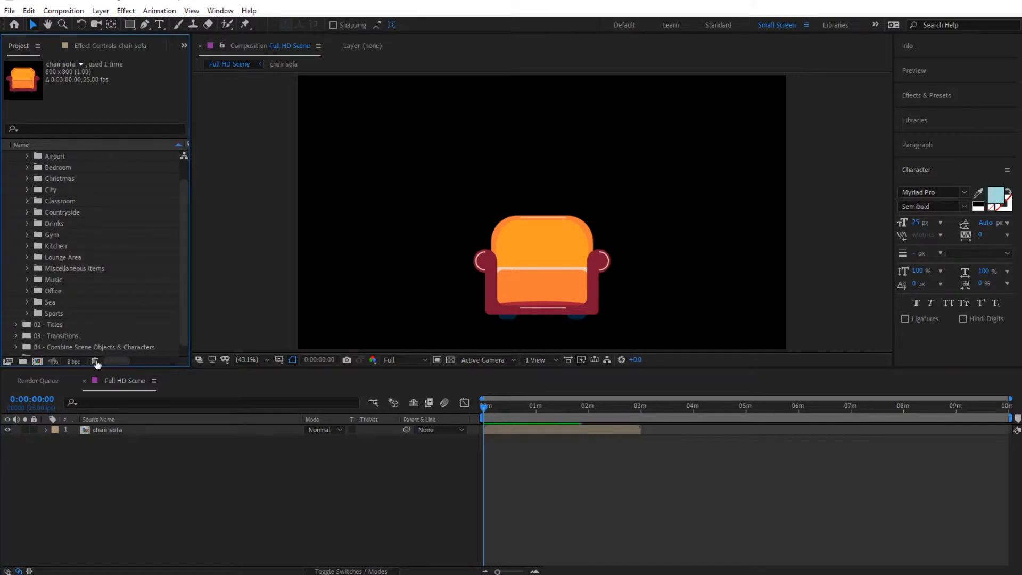
pyautogui.click(5, 156)
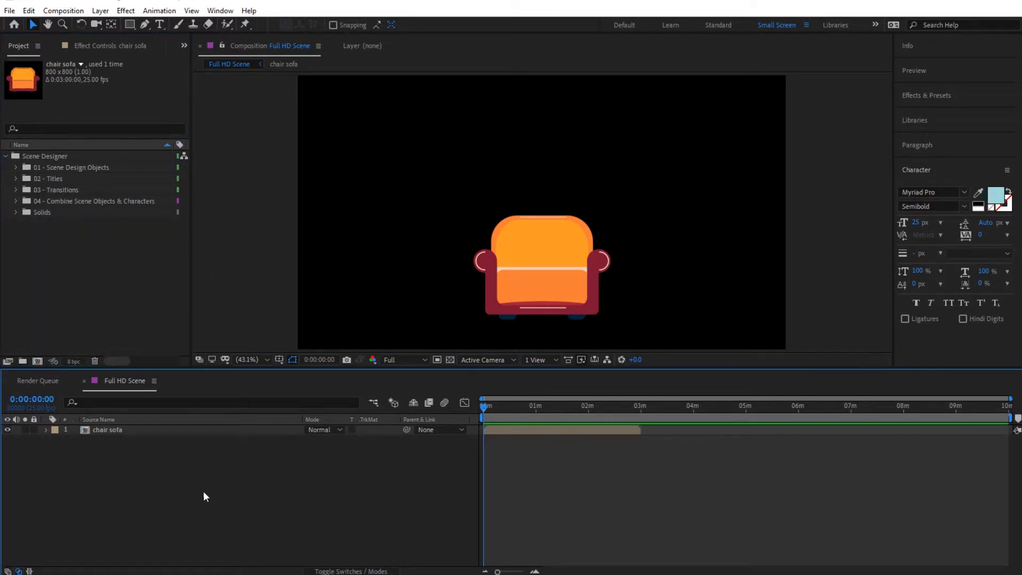
# - Create a light-blue solid named Background and move it beneath the chair sofa layer
pyautogui.rightClick(206, 495)
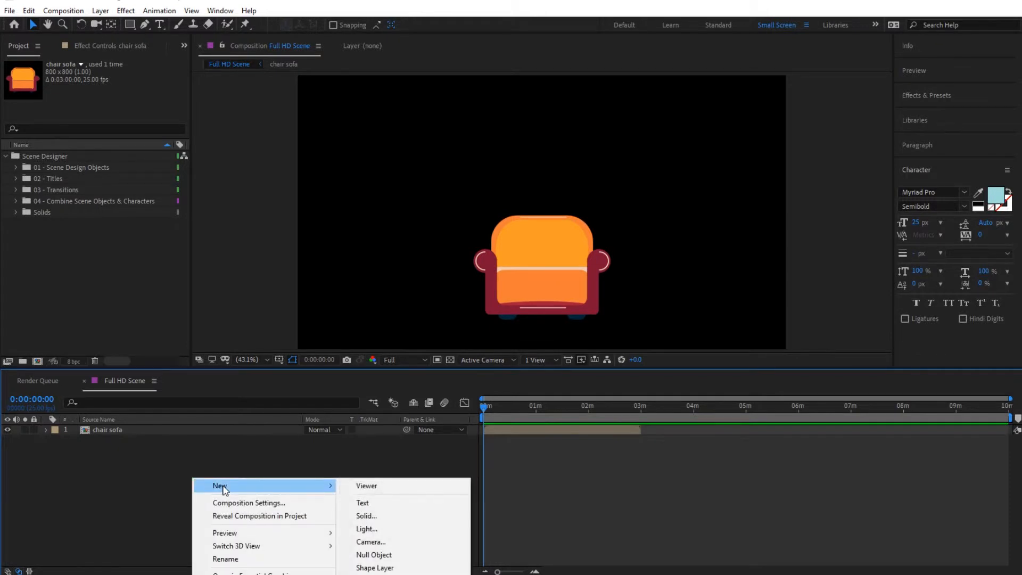
pyautogui.click(366, 515)
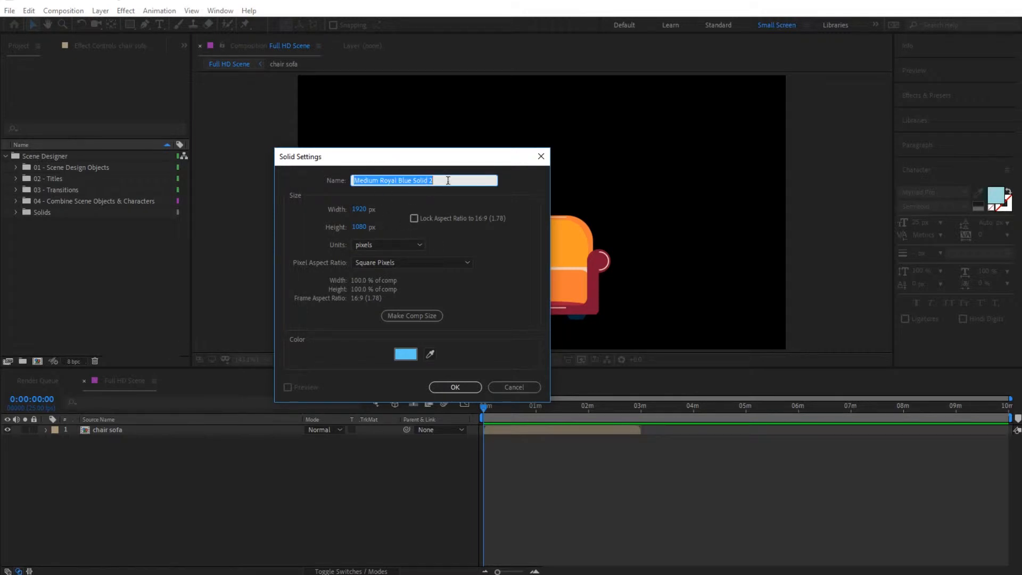
pyautogui.click(455, 387)
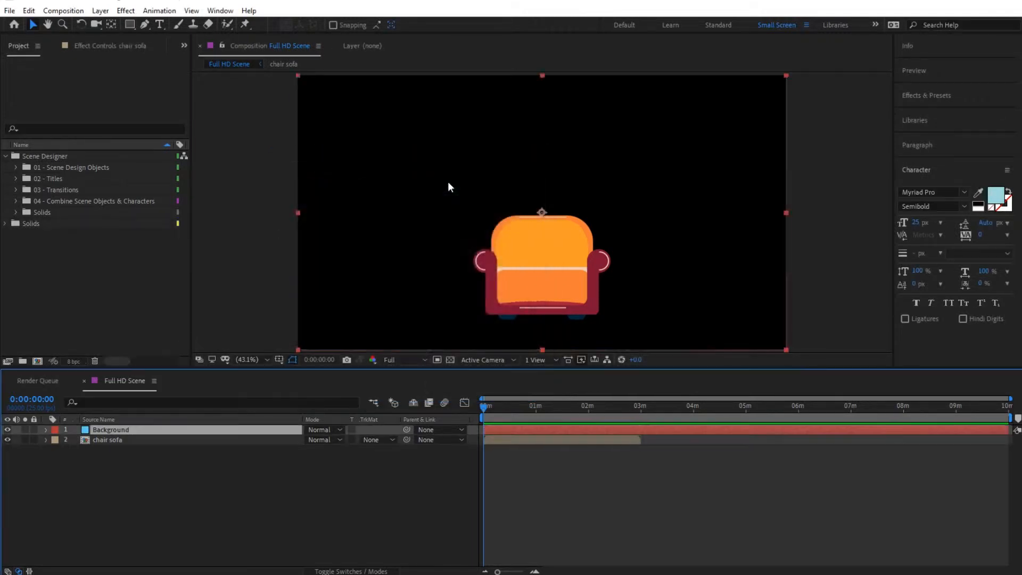
pyautogui.click(110, 429)
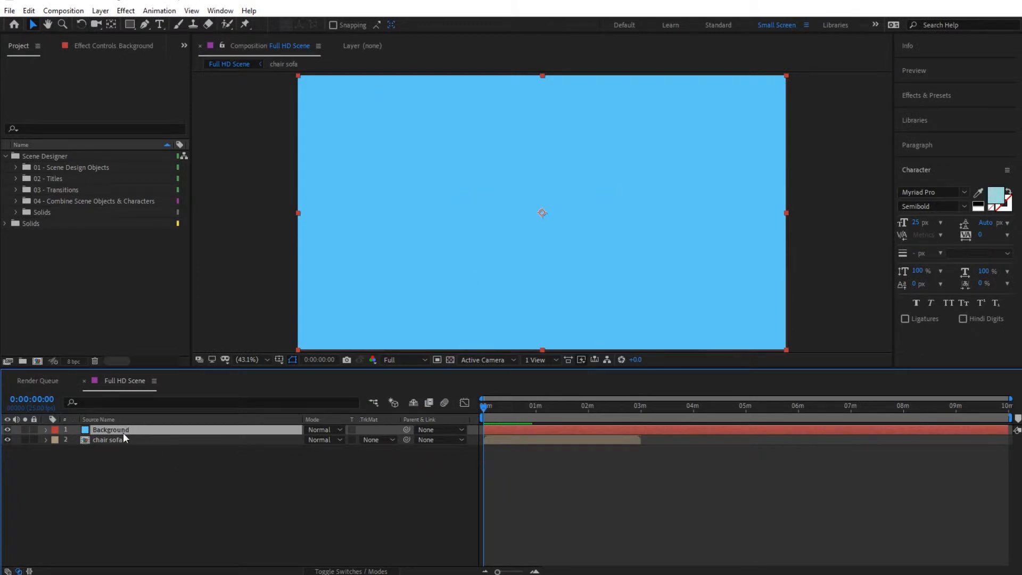
pyautogui.moveTo(108, 440); pyautogui.dragTo(107, 427)
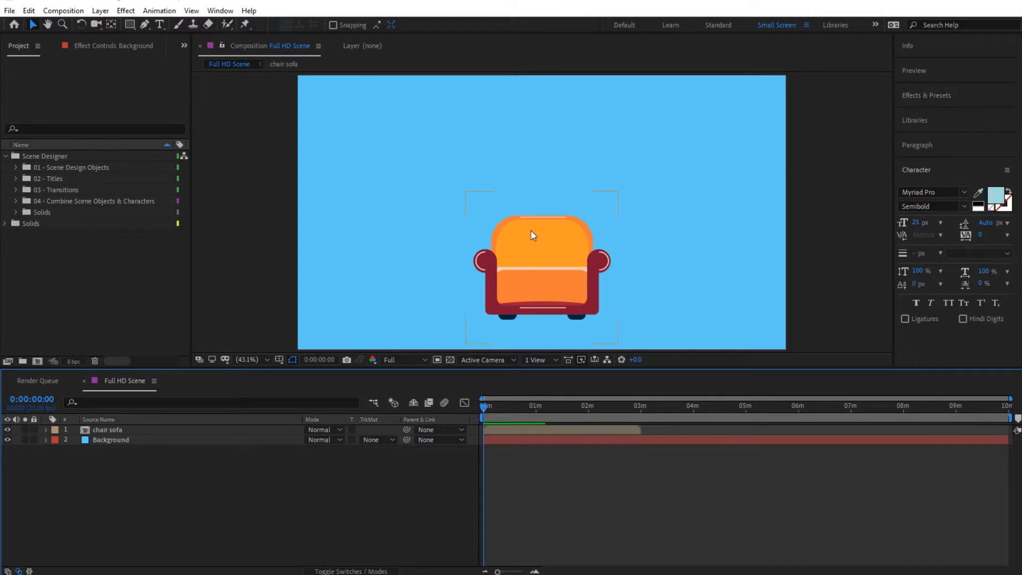
pyautogui.moveTo(563, 252)
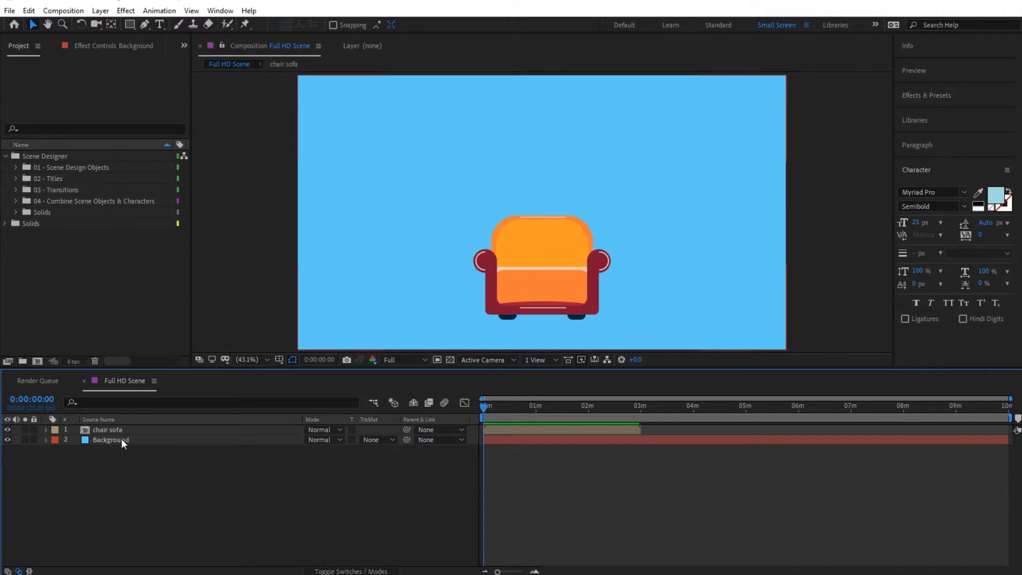
# - With chair sofa selected, expand Animation Presets > Object Animations to show the 01 - Start presets
pyautogui.click(107, 429)
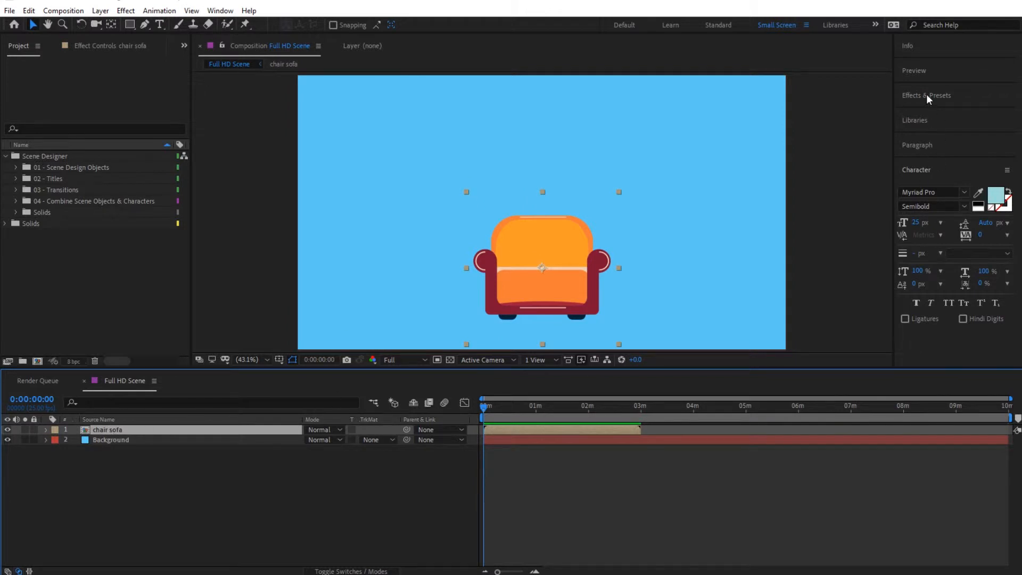
pyautogui.click(926, 95)
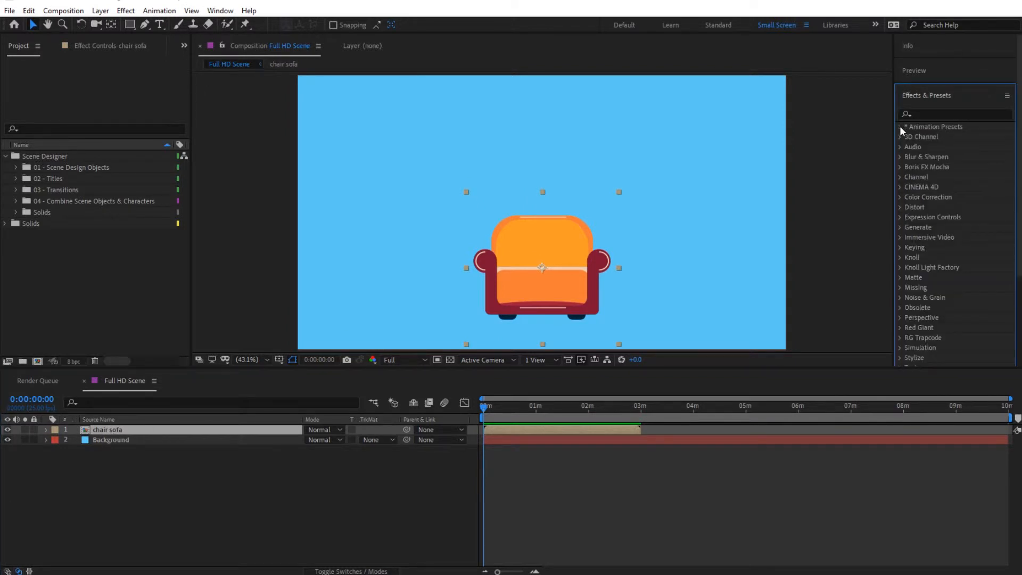
pyautogui.click(902, 127)
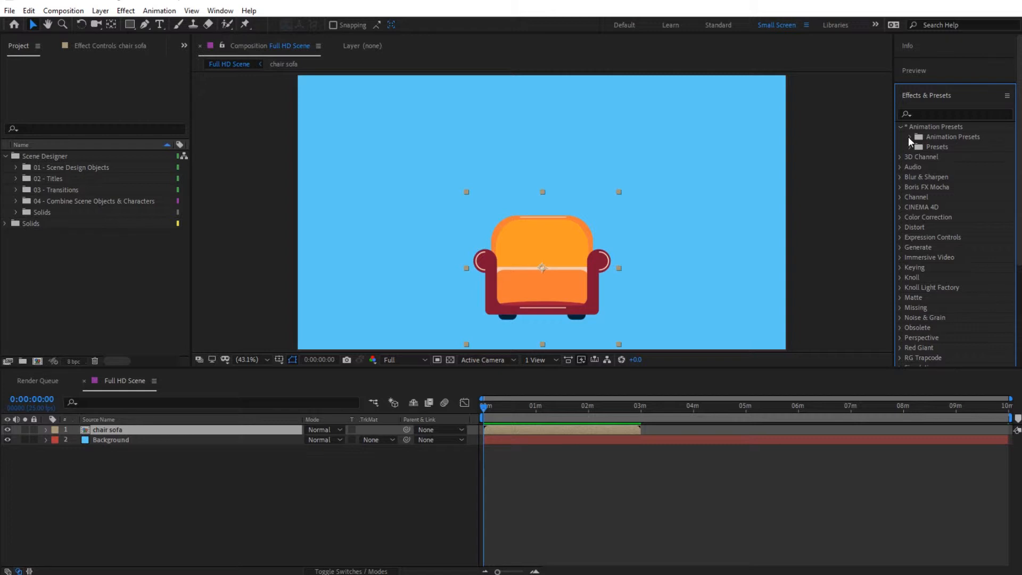
pyautogui.click(920, 137)
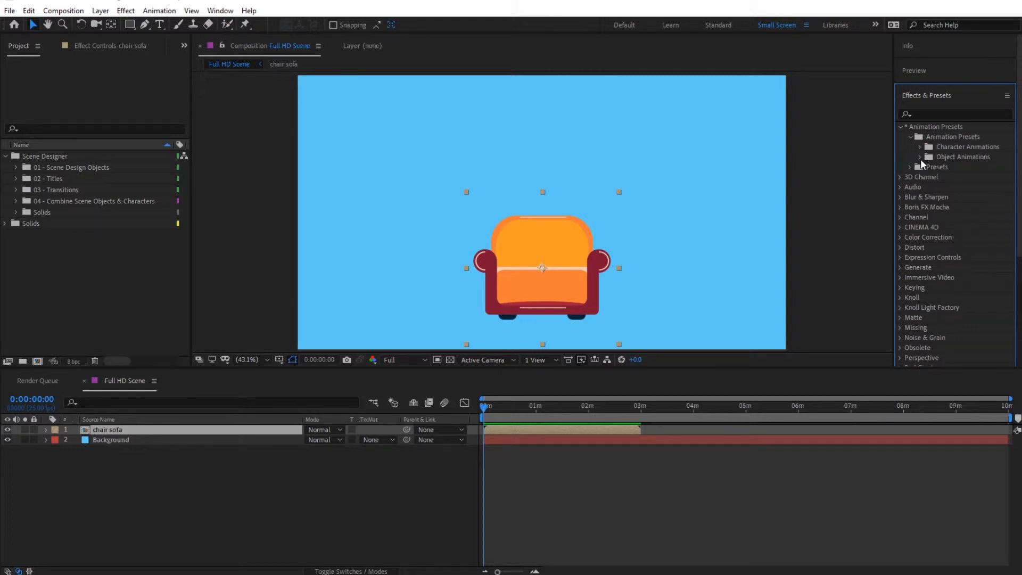
pyautogui.click(920, 157)
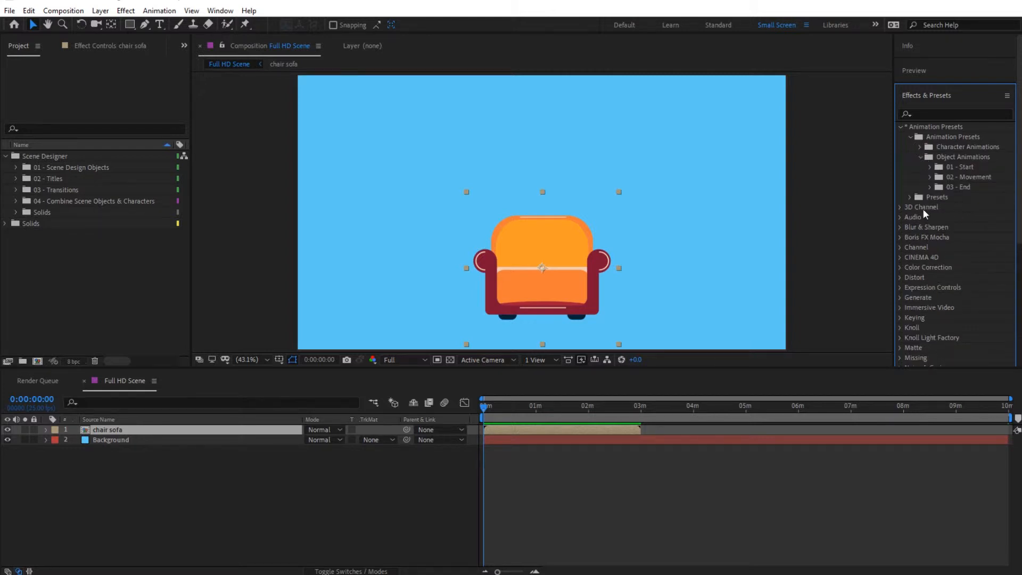
pyautogui.click(921, 167)
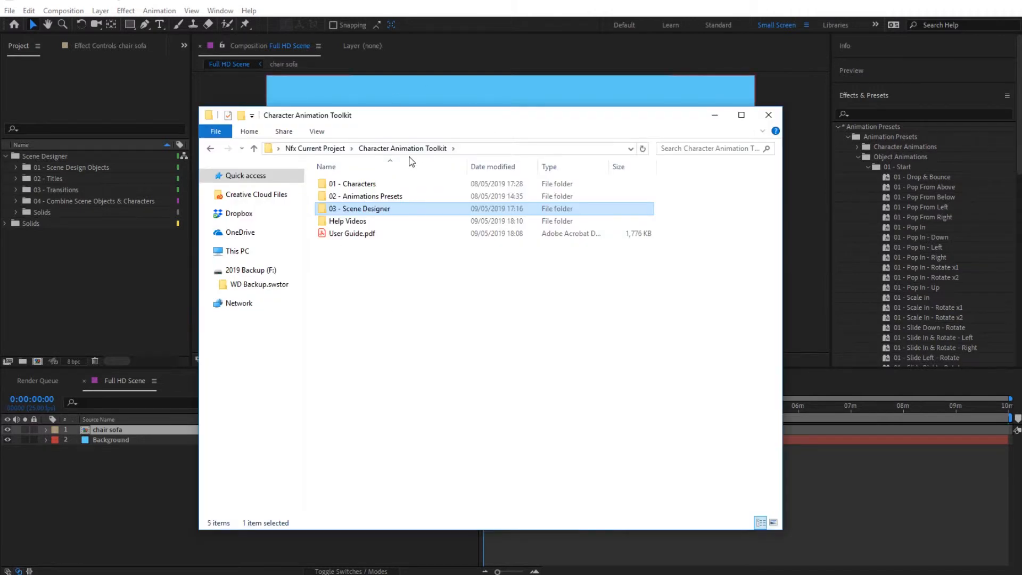
# - Browse to GIF Animations Preview > Object Animations > 01 - Start and play Drop-&-Bounce.gif
pyautogui.doubleClick(367, 196)
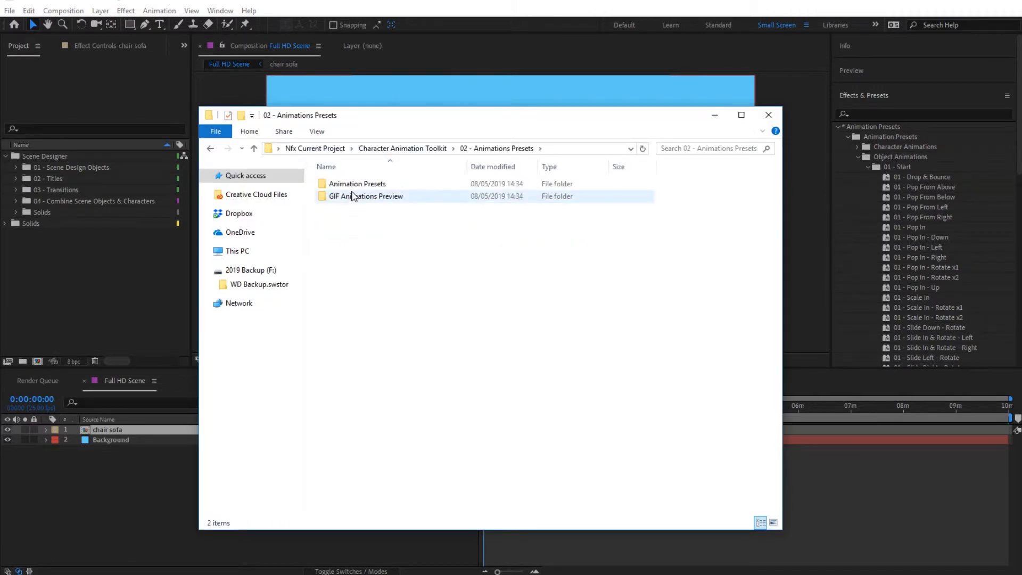
pyautogui.doubleClick(367, 196)
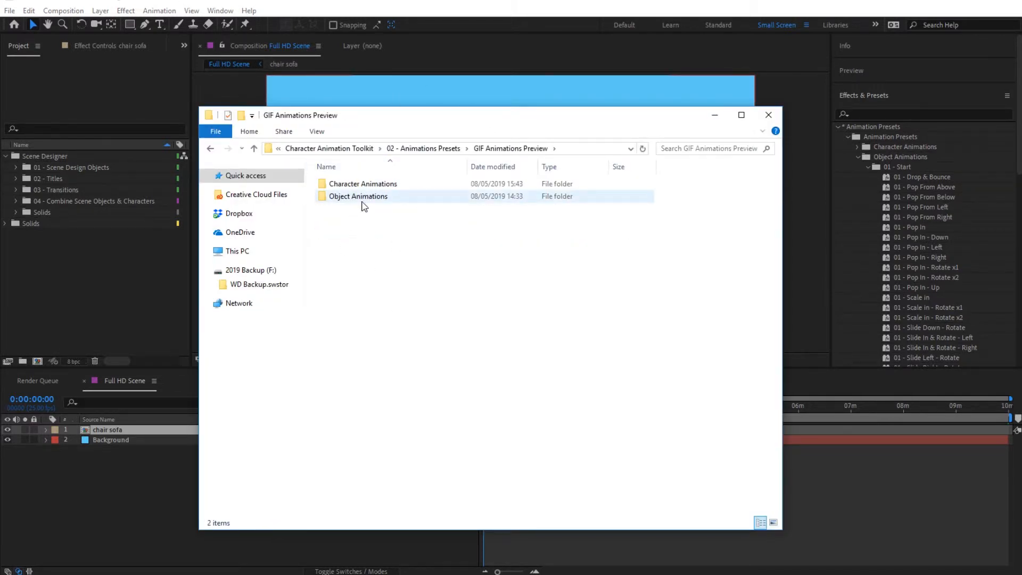
pyautogui.doubleClick(357, 196)
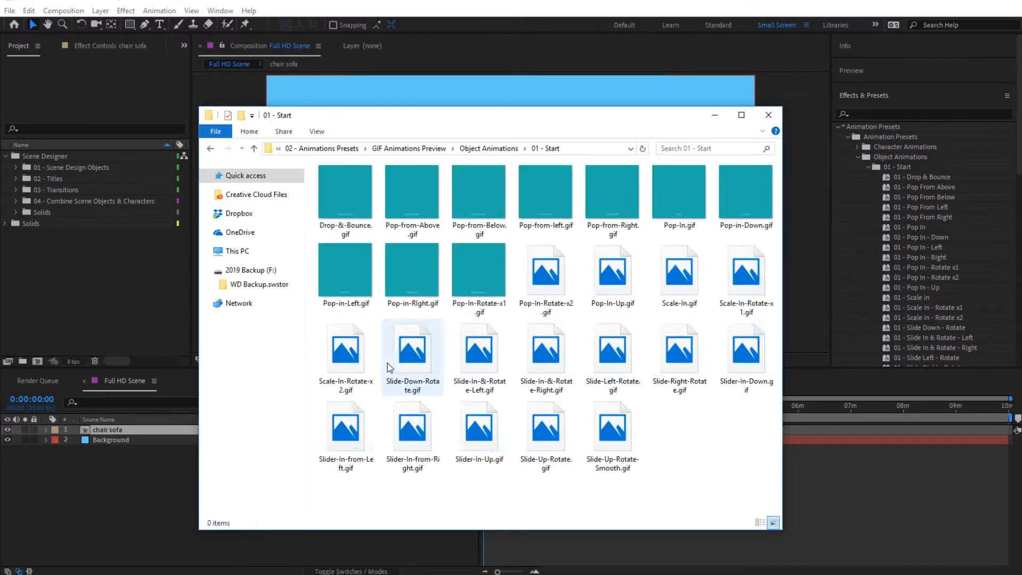
pyautogui.click(345, 189)
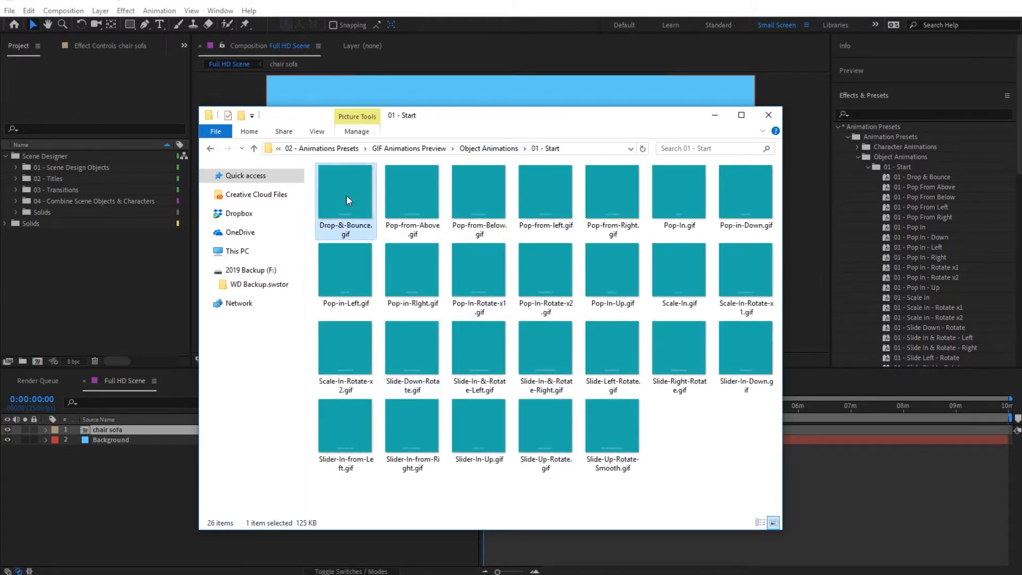
pyautogui.doubleClick(345, 191)
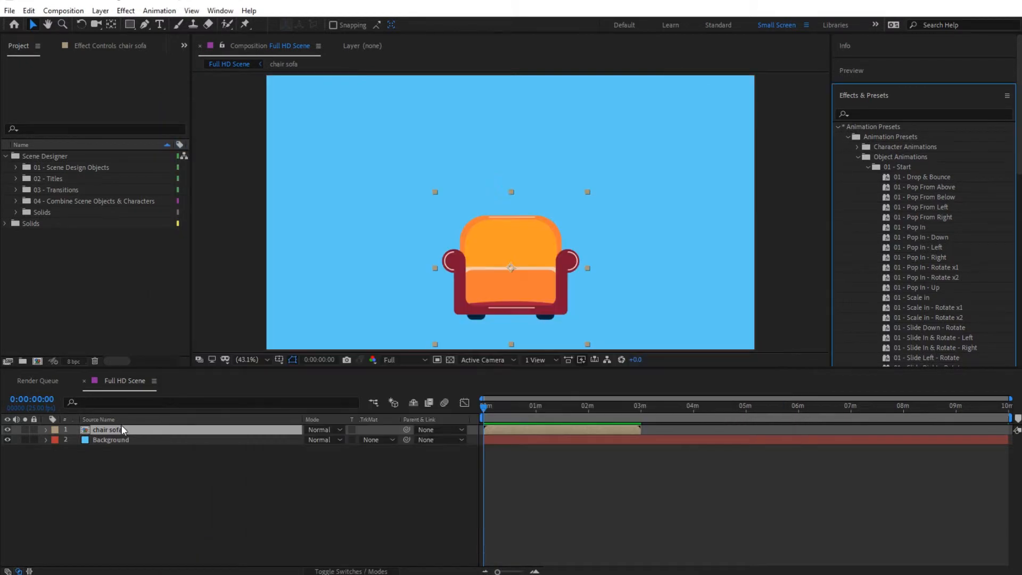
pyautogui.moveTo(926, 185)
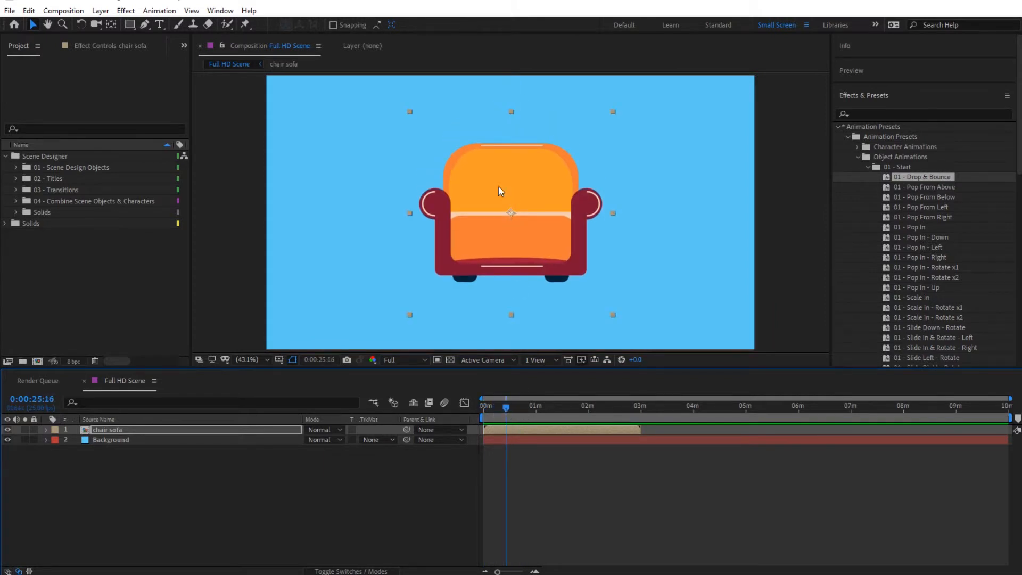
pyautogui.moveTo(494, 216)
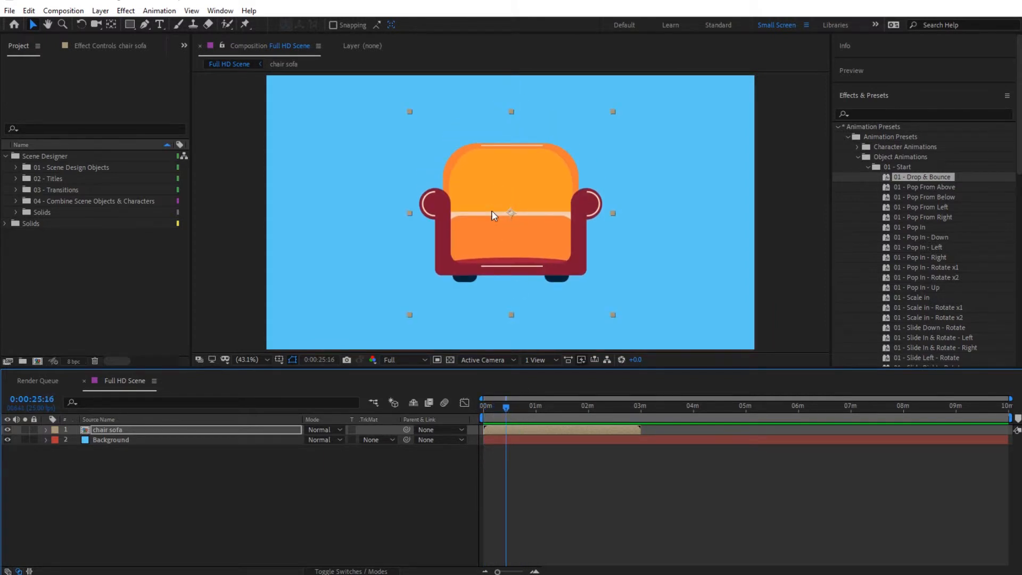
pyautogui.moveTo(528, 217)
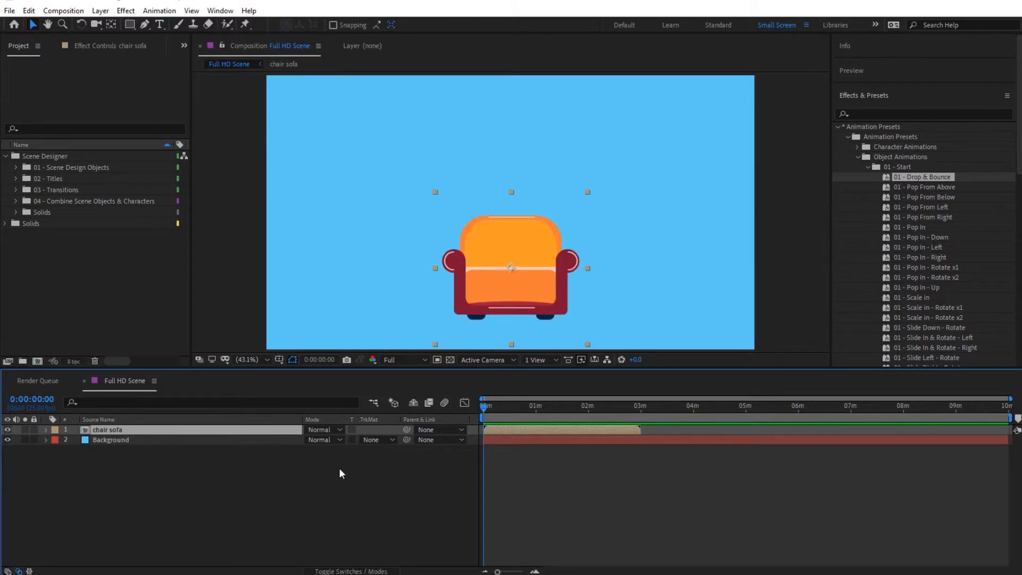
# - Add a new null object above chair sofa and rename it Drop & Bounce
pyautogui.click(100, 11)
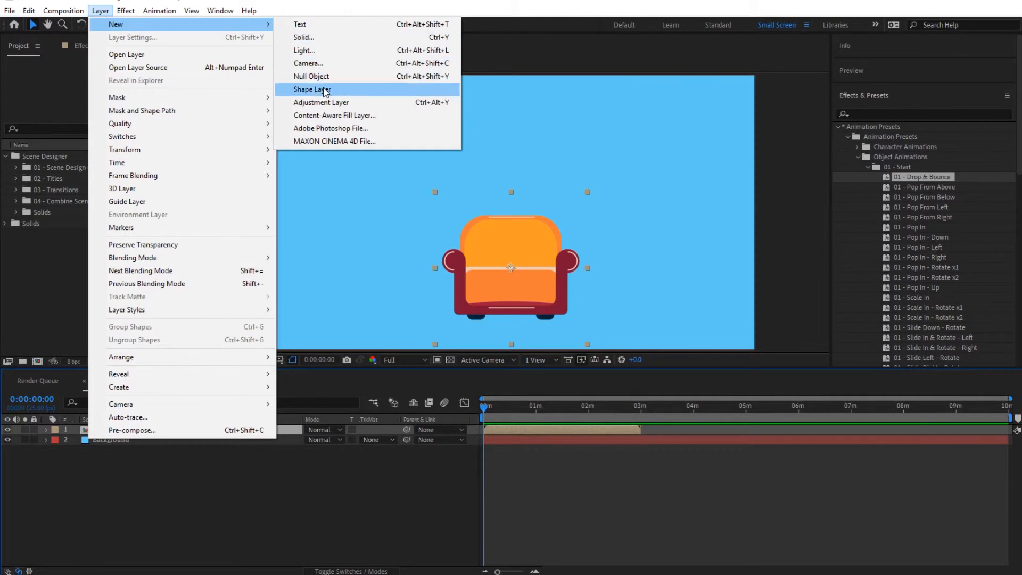
pyautogui.click(312, 77)
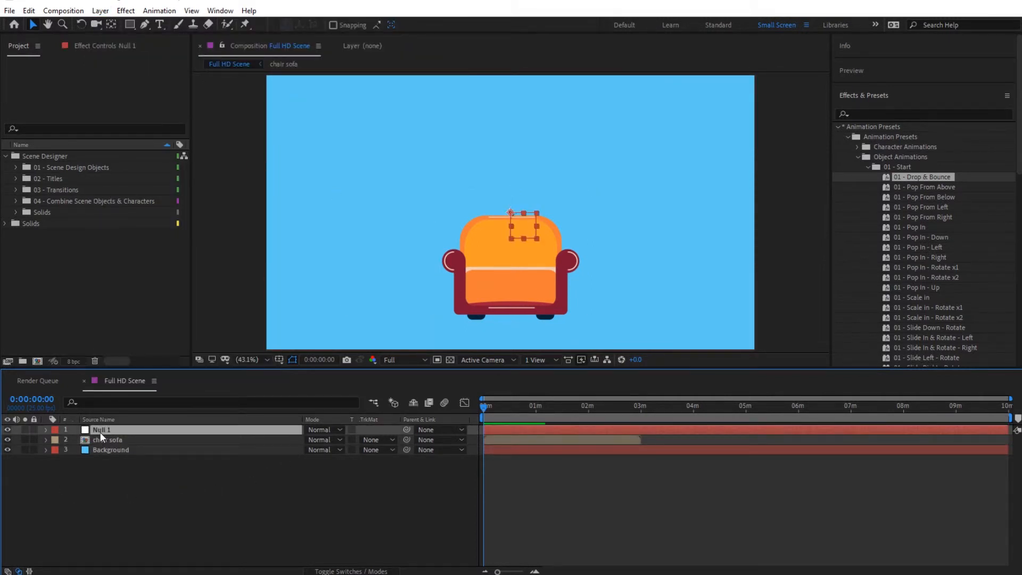
pyautogui.doubleClick(101, 429)
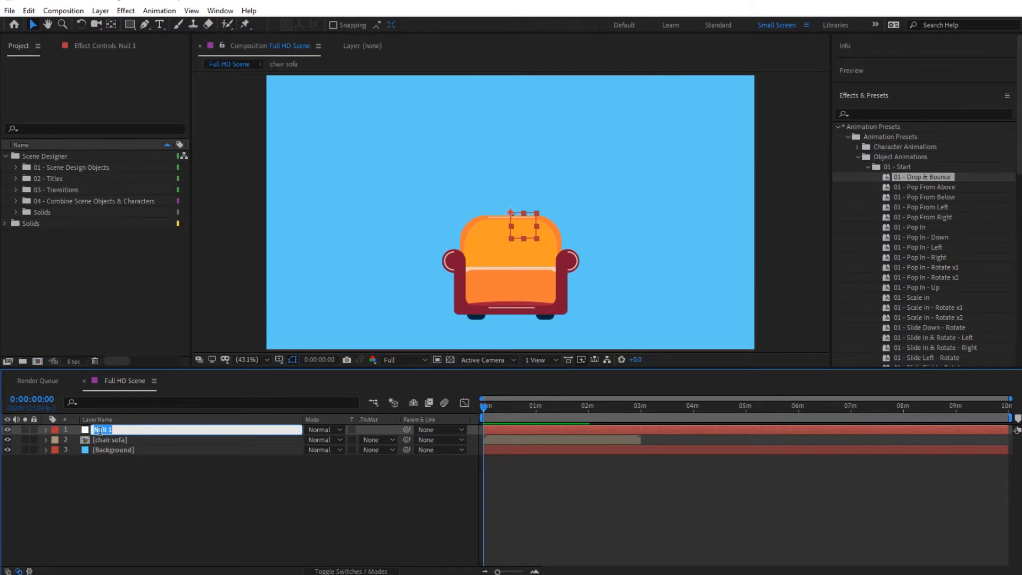
pyautogui.write('Drop & Bounce')
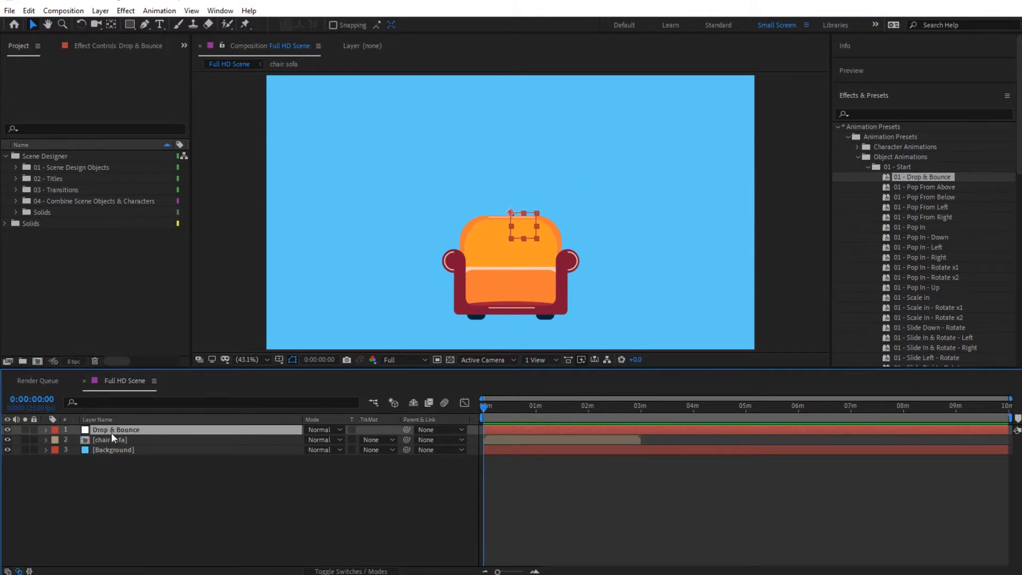
pyautogui.moveTo(919, 185)
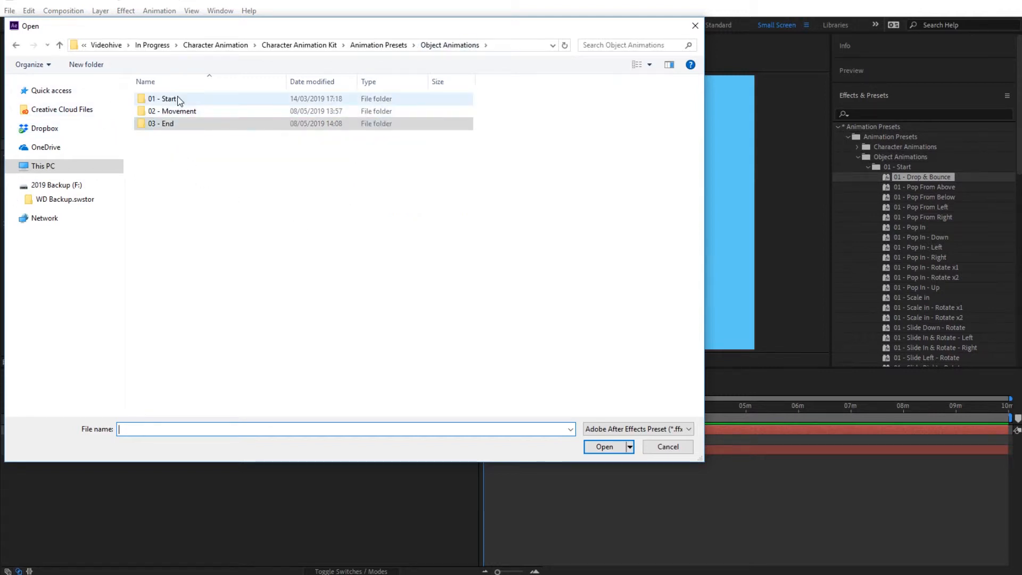
# - Apply 01 - Drop & Bounce.ffx from the 01 - Start folder to the Drop & Bounce null
pyautogui.doubleClick(161, 98)
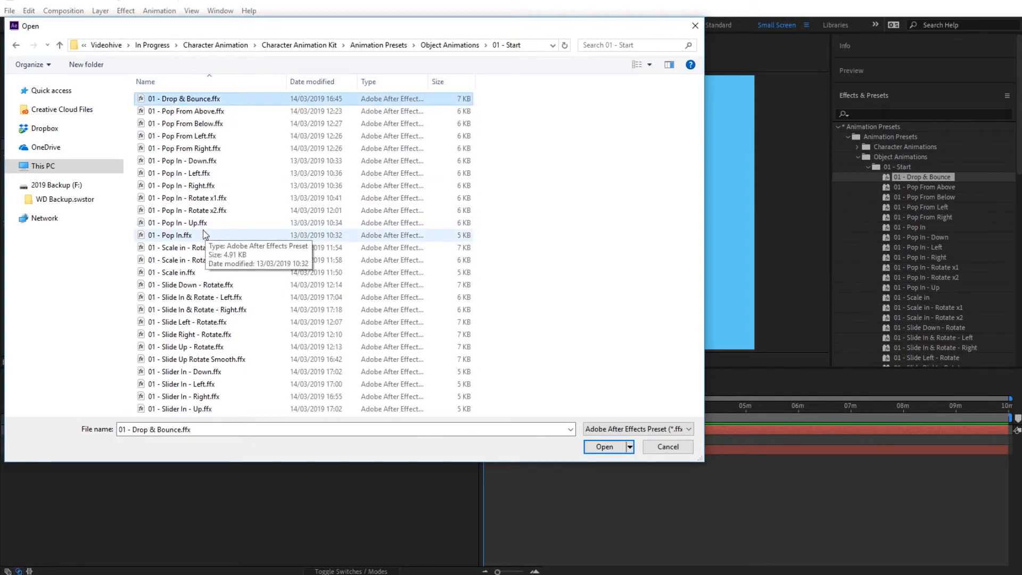
pyautogui.moveTo(298, 81)
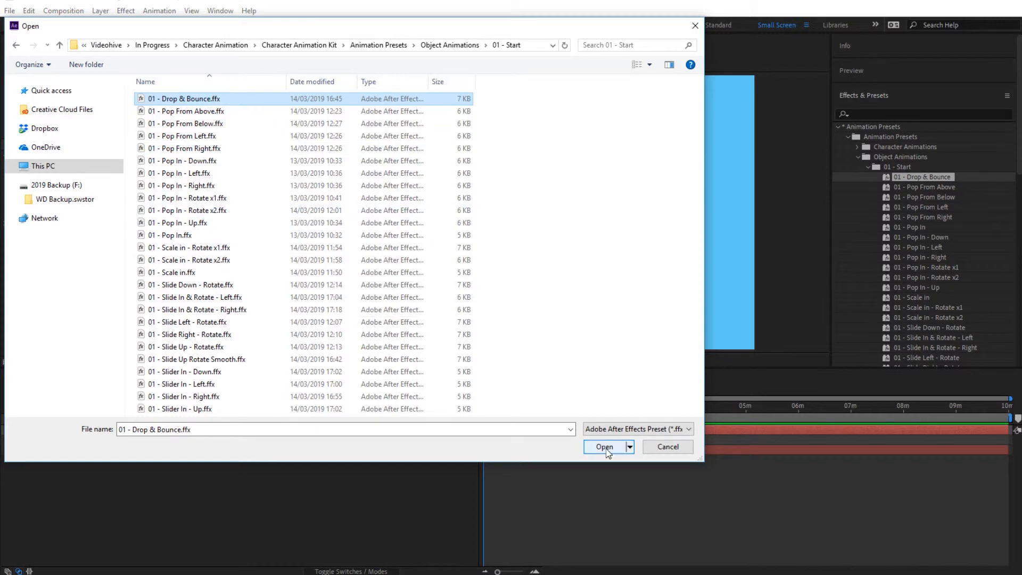
pyautogui.click(602, 446)
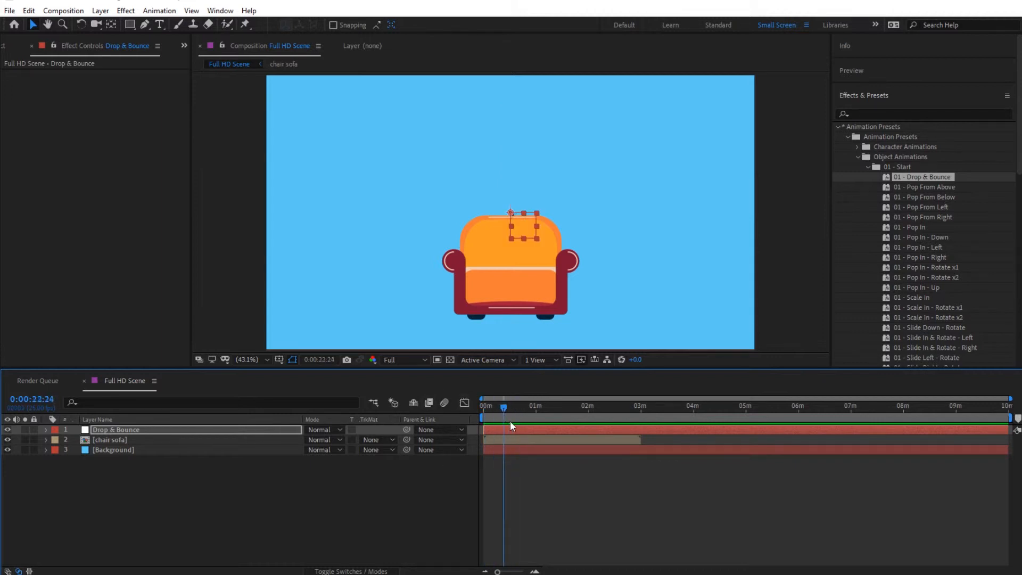
# - Parent chair sofa to the Drop & Bounce null and scrub the timeline to preview the drop
pyautogui.click(516, 406)
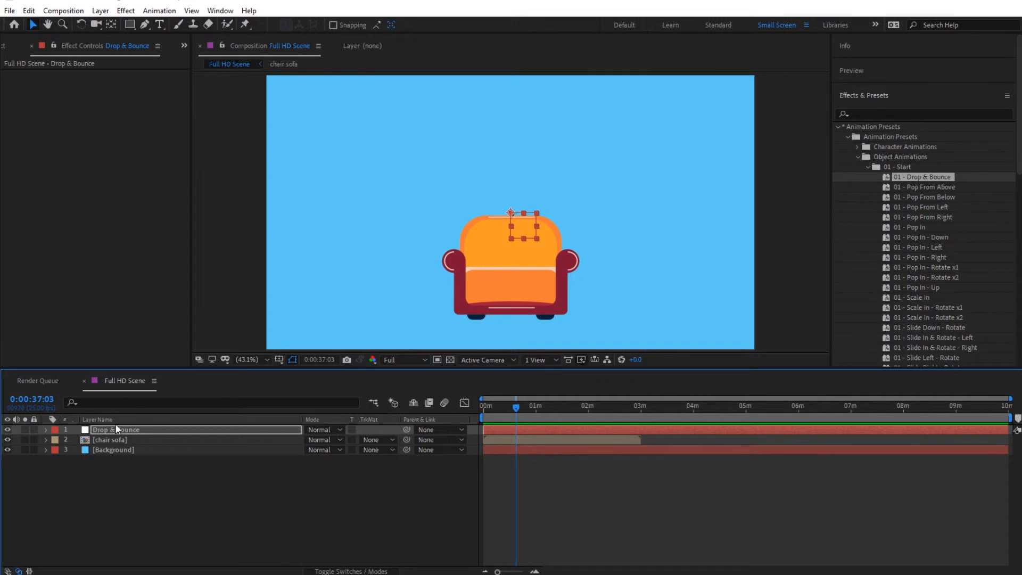
pyautogui.click(110, 440)
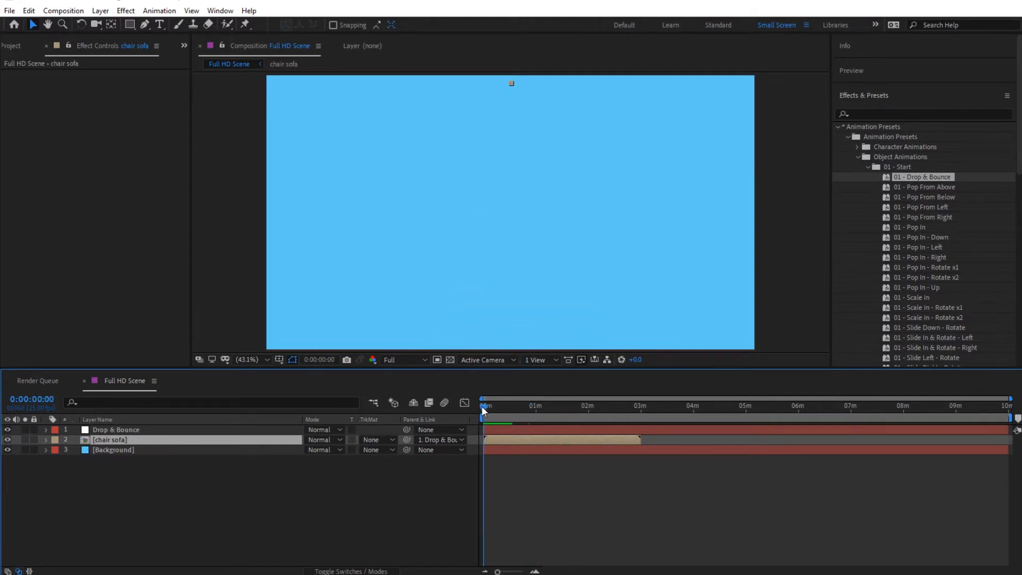
pyautogui.click(486, 406)
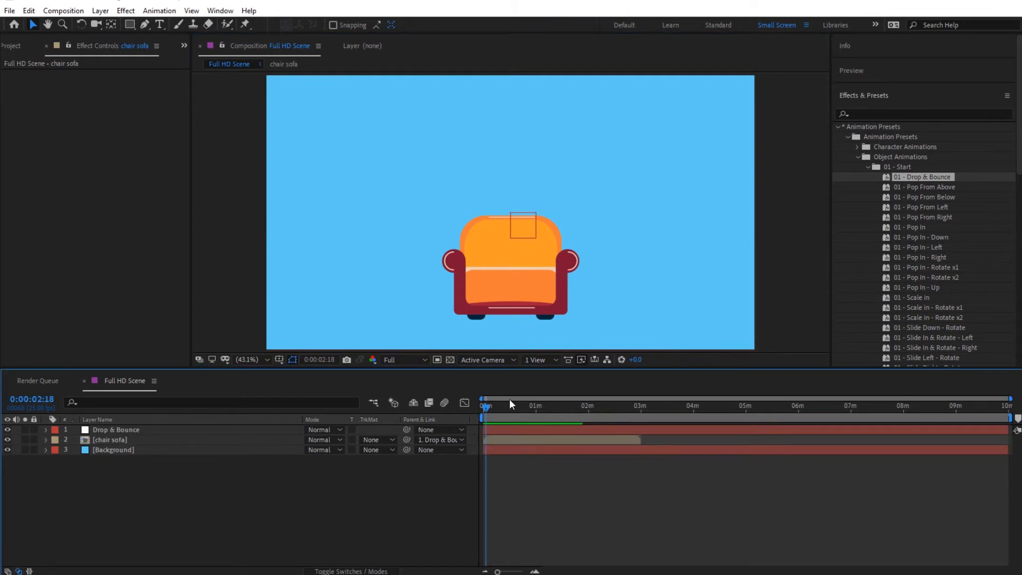
pyautogui.click(522, 405)
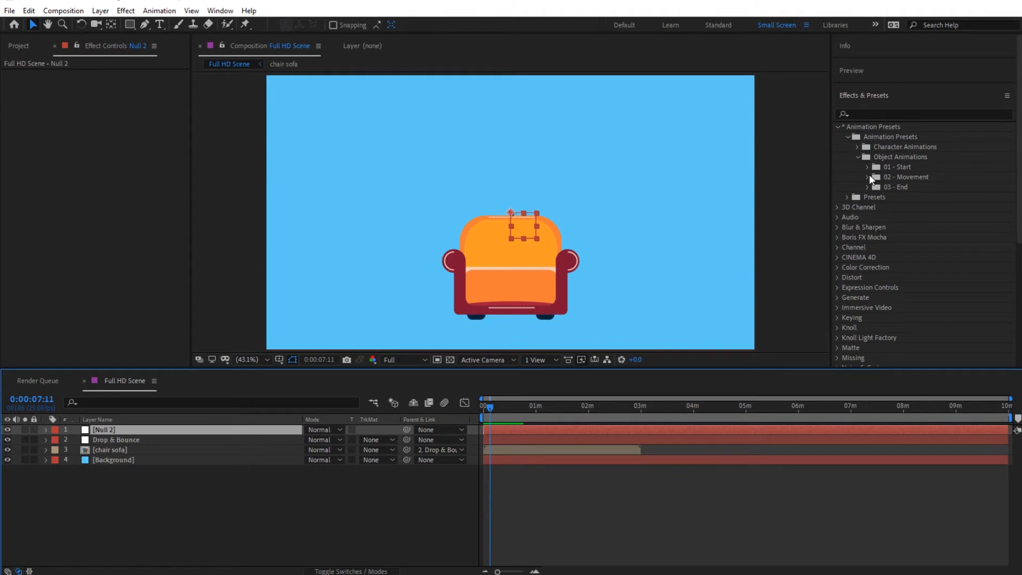
# - Apply the 02 - Jump movement preset to a new null renamed Jump and preview the jump start
pyautogui.click(868, 177)
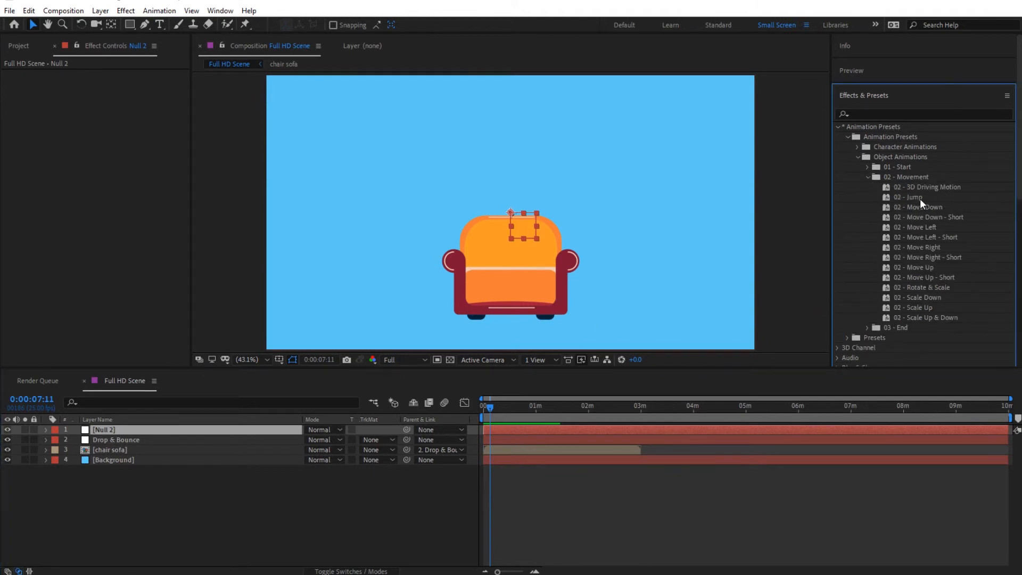
pyautogui.click(911, 197)
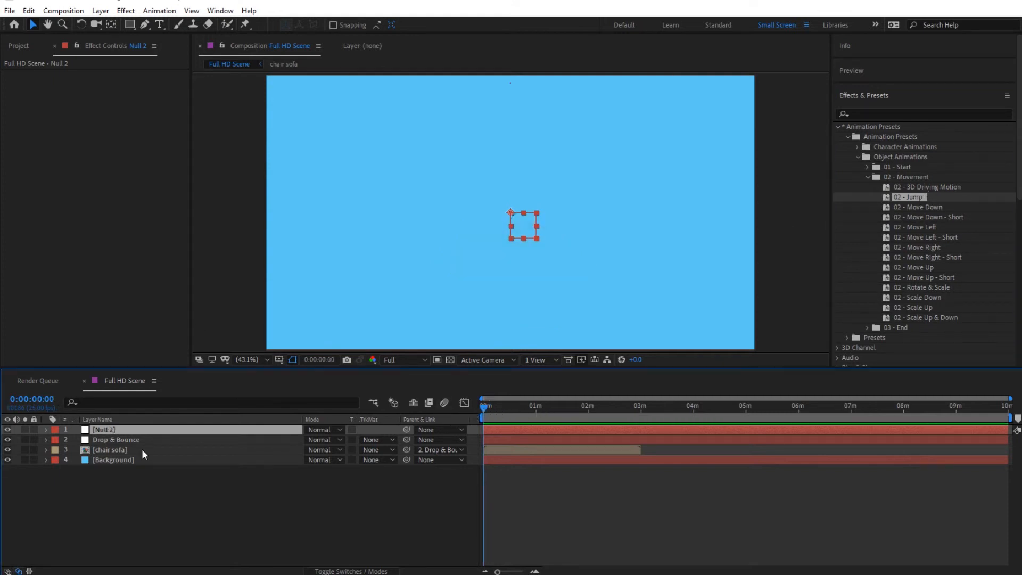
pyautogui.write('Jump')
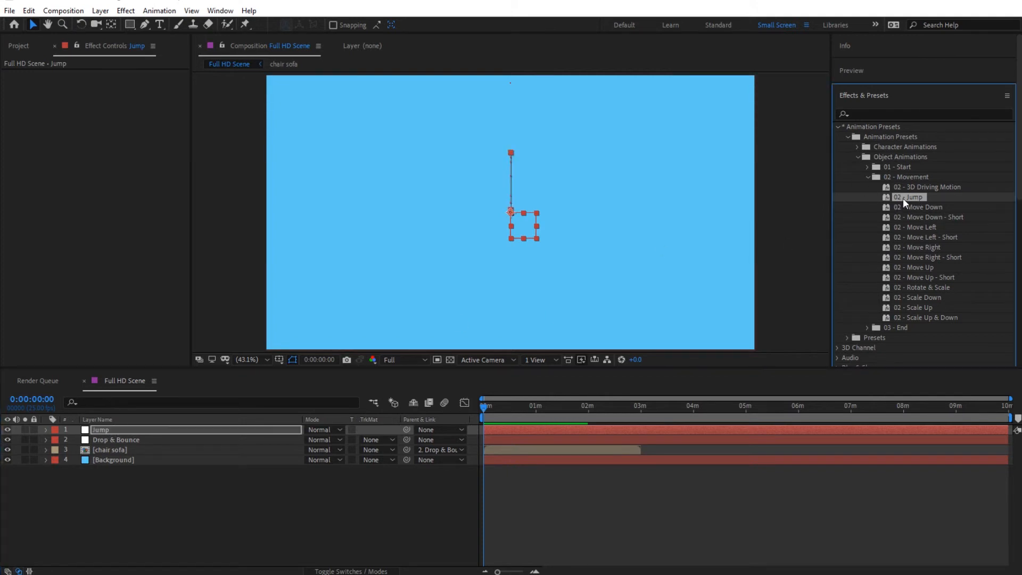
pyautogui.click(488, 407)
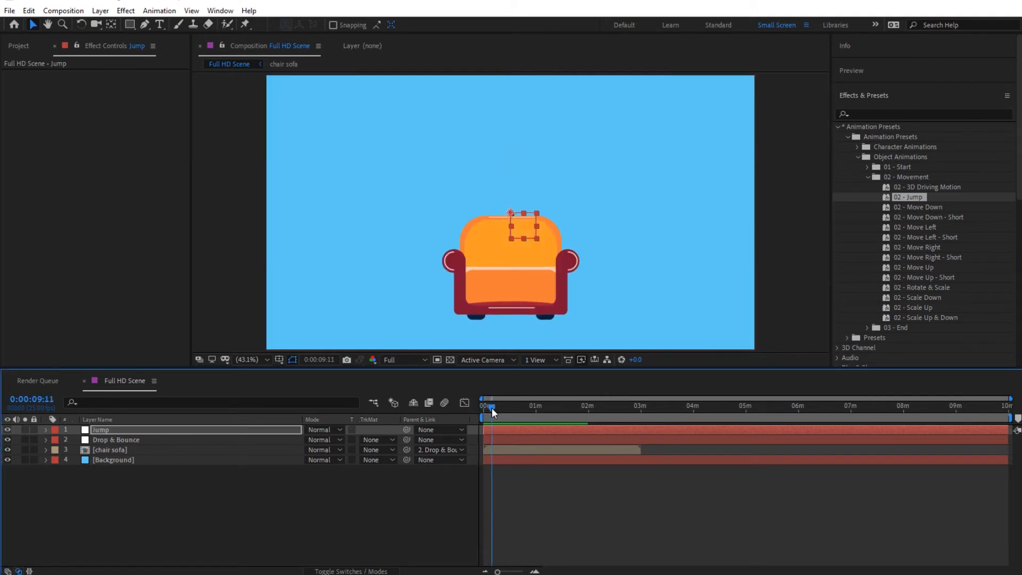
pyautogui.click(482, 406)
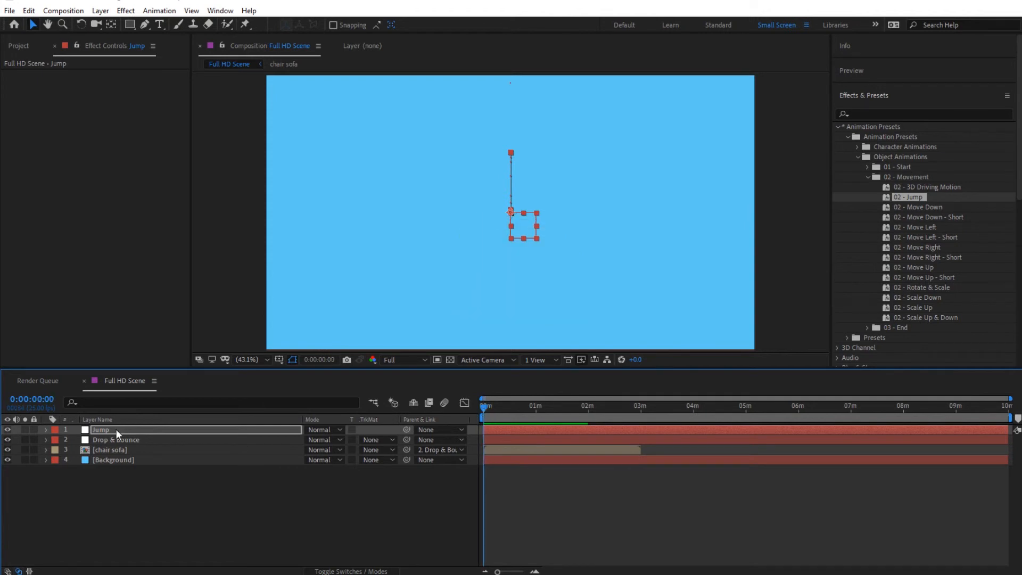
pyautogui.click(116, 439)
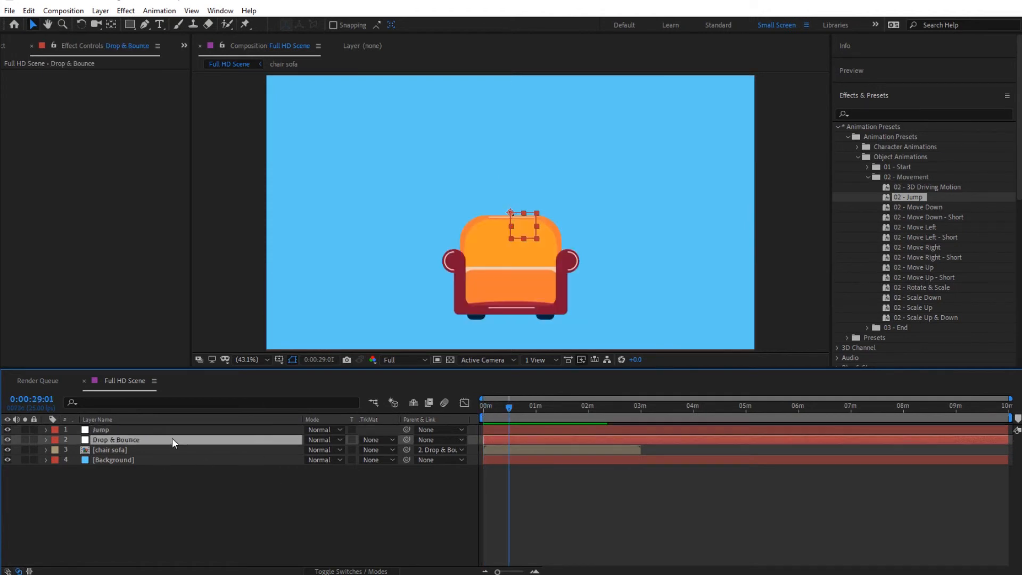
pyautogui.click(46, 440)
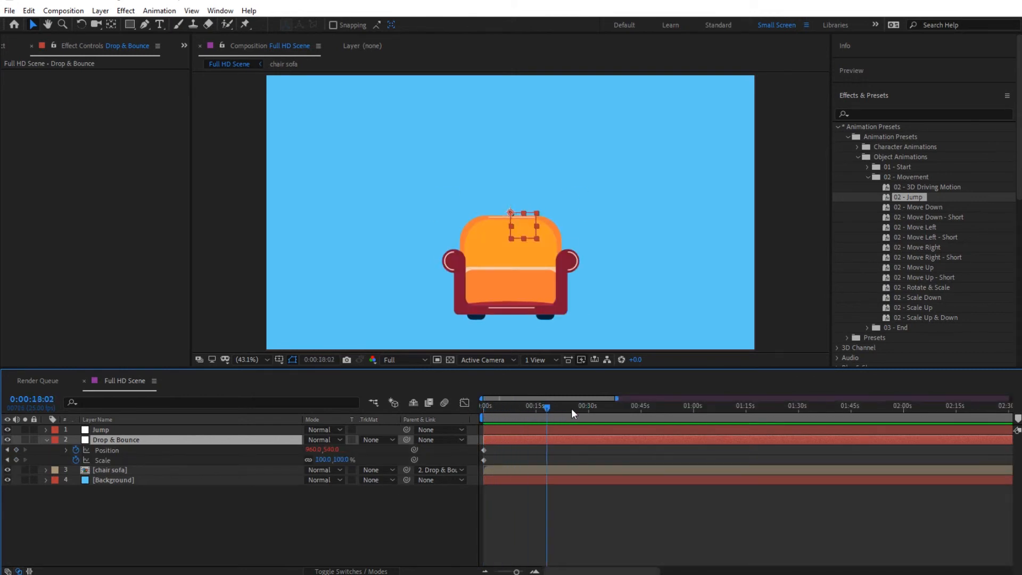
# - Shift the Jump keyframes to start after the drop and parent Drop & Bounce to 1. Jump
pyautogui.click(513, 405)
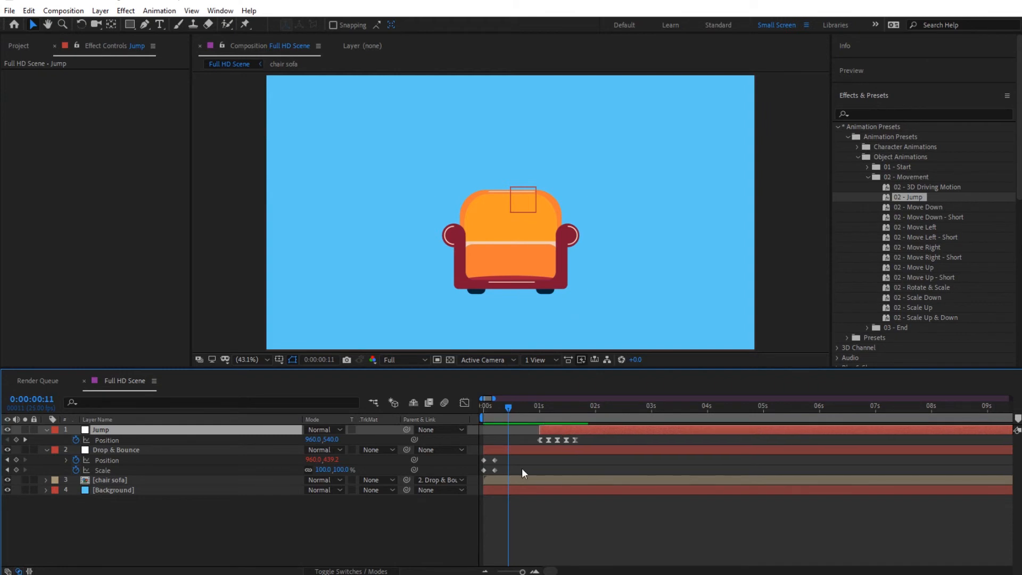
pyautogui.click(116, 449)
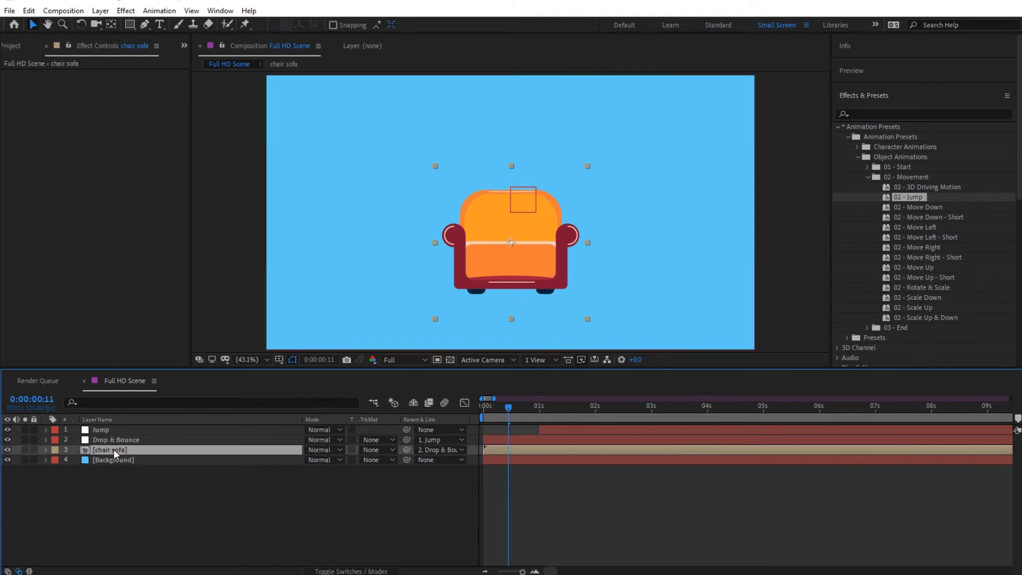
pyautogui.click(115, 440)
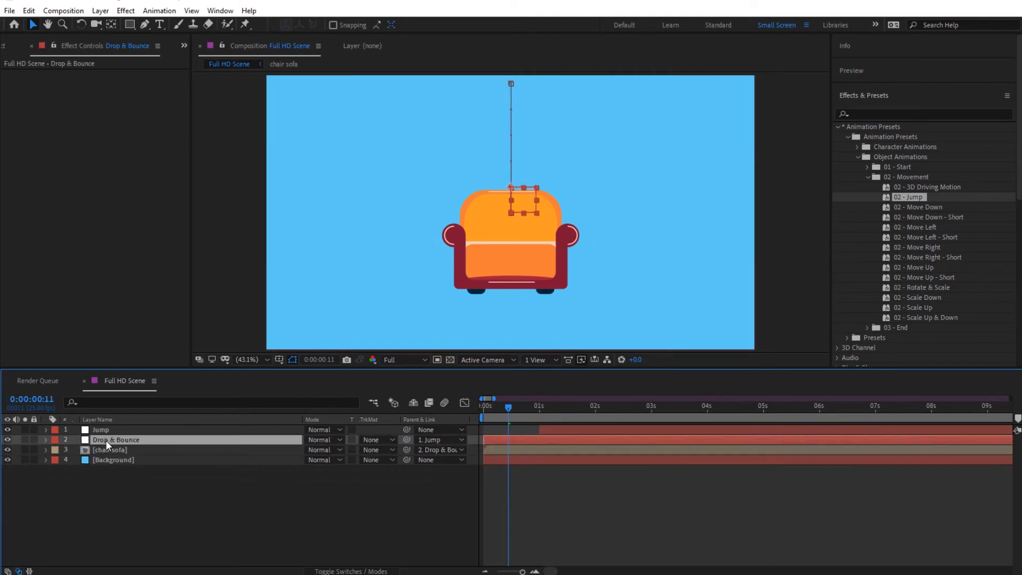
pyautogui.click(101, 429)
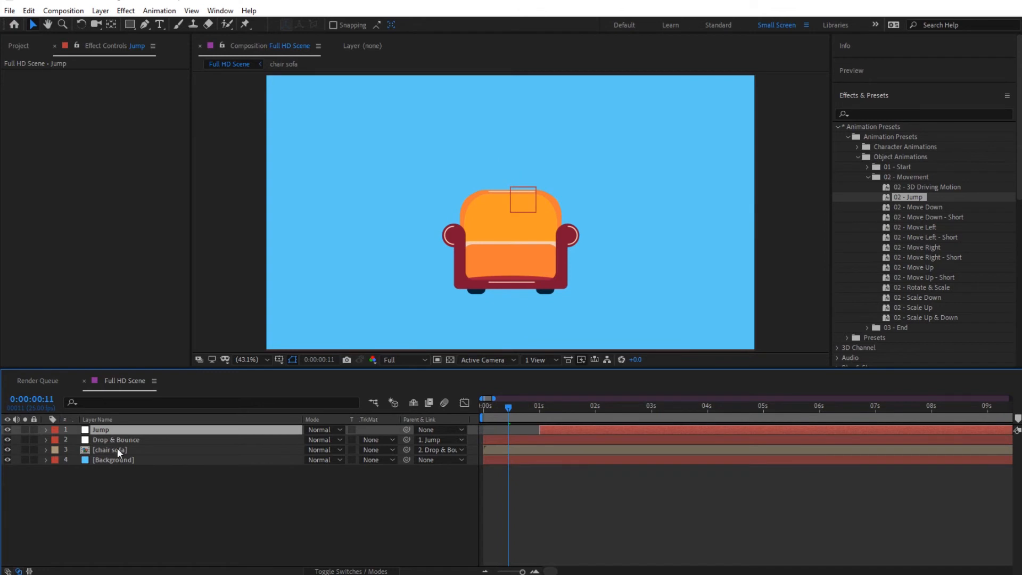
pyautogui.click(116, 440)
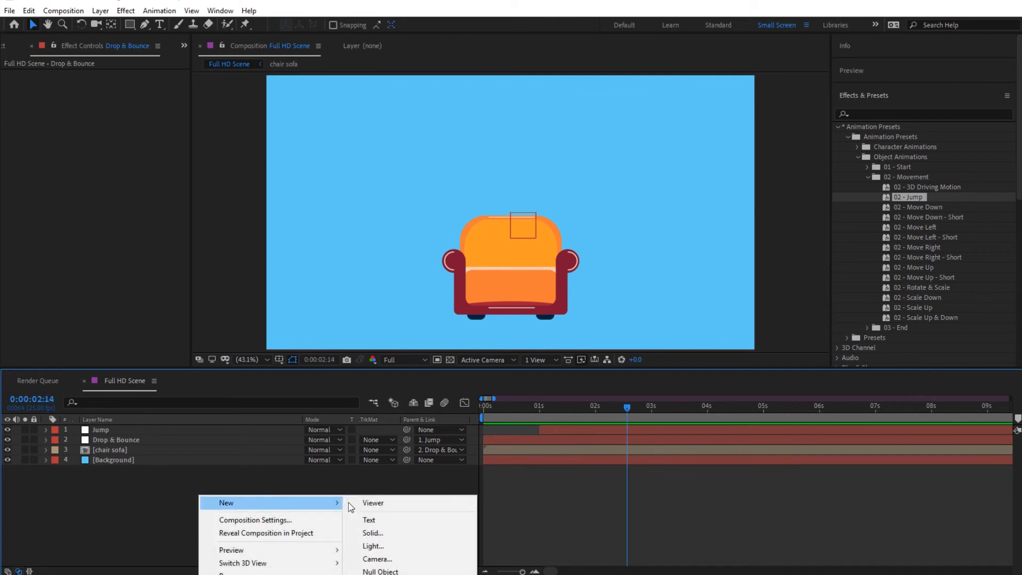
# - Add a null named Jump & Pop Out with the 03 - Jump & Pop Out ending preset, keyframes placed after Jump
pyautogui.click(381, 570)
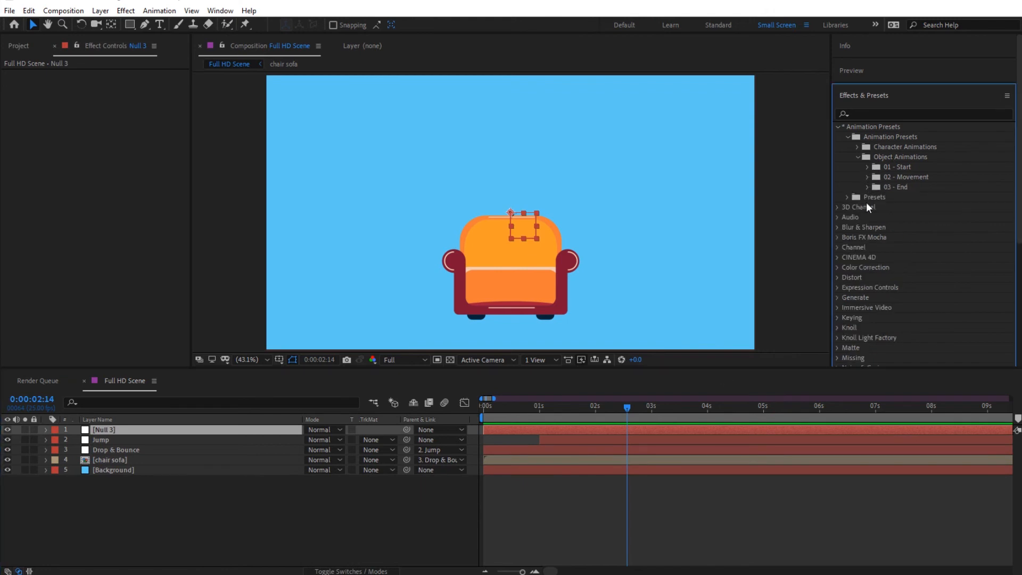
pyautogui.click(869, 188)
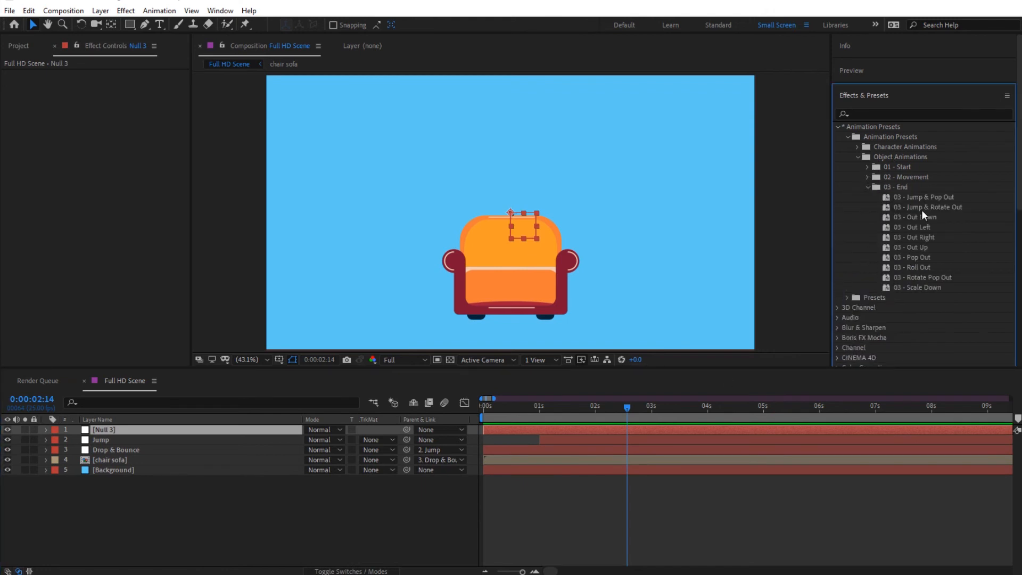
pyautogui.click(922, 197)
pyautogui.write('Jump & Pop Out')
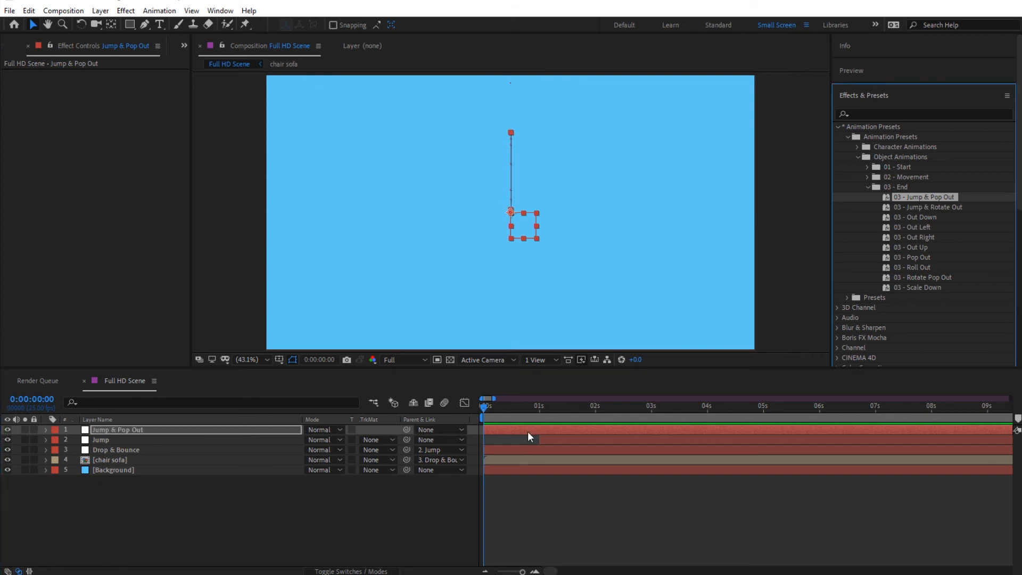
pyautogui.click(45, 430)
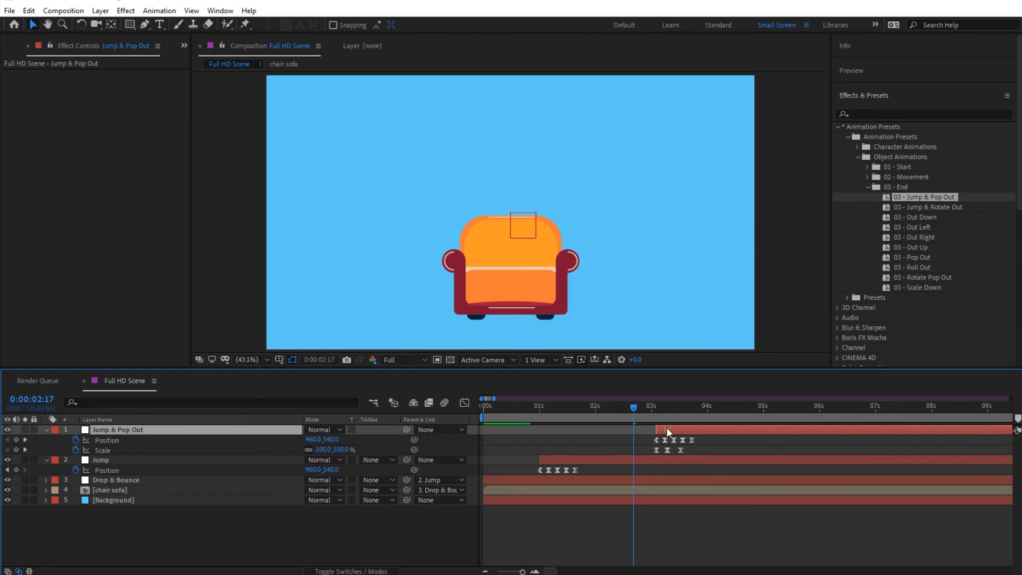
pyautogui.click(101, 460)
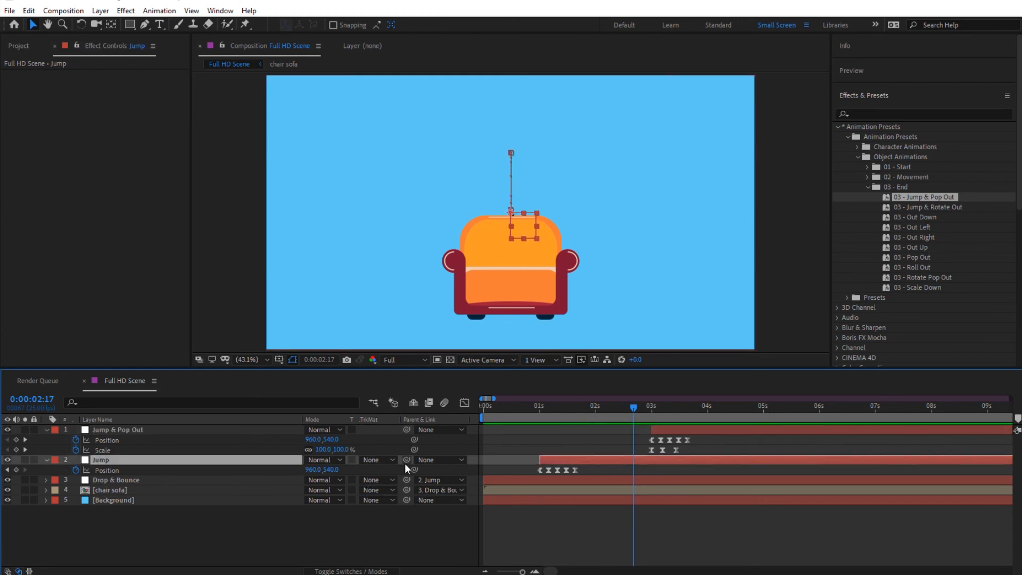